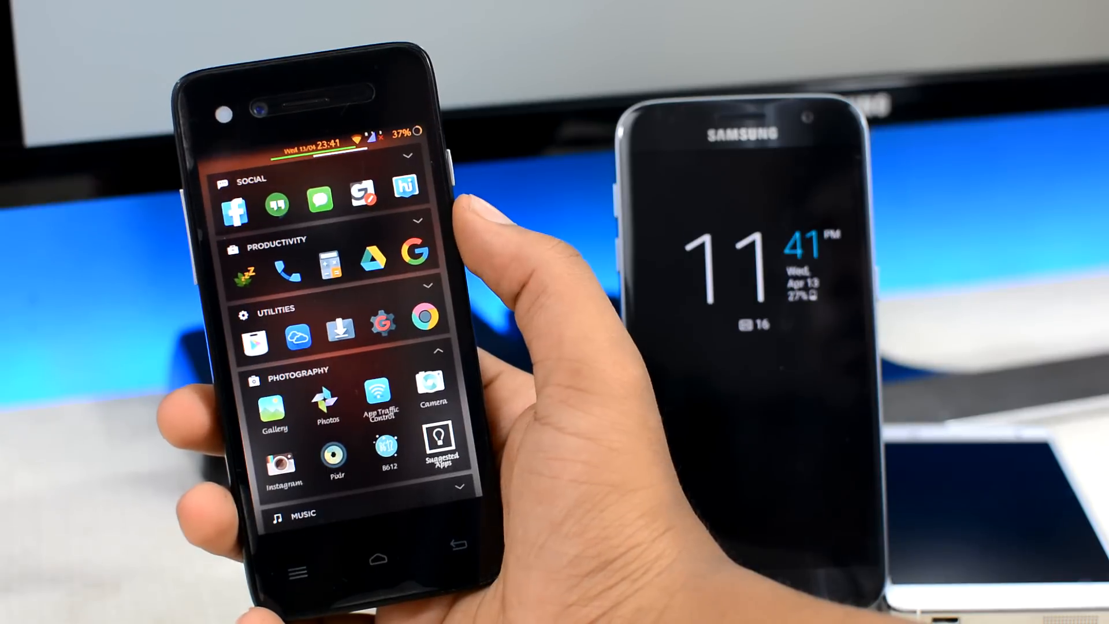
- Download the Dr.Fone for Android installer via Try Now and browse the feature list
scroll("down", 3)
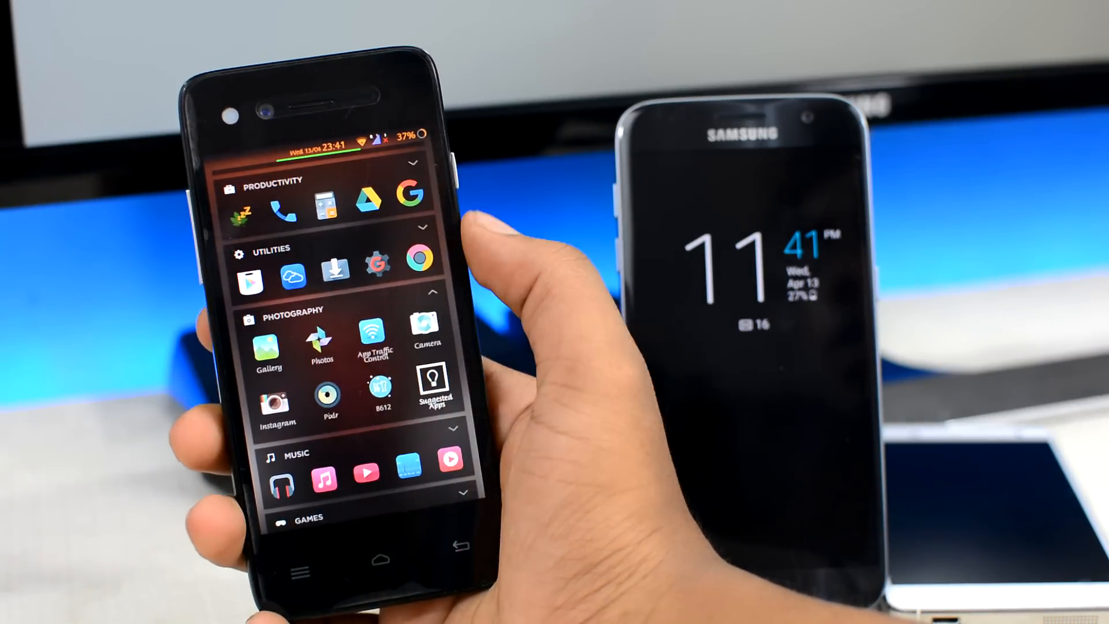
left_click(426, 333)
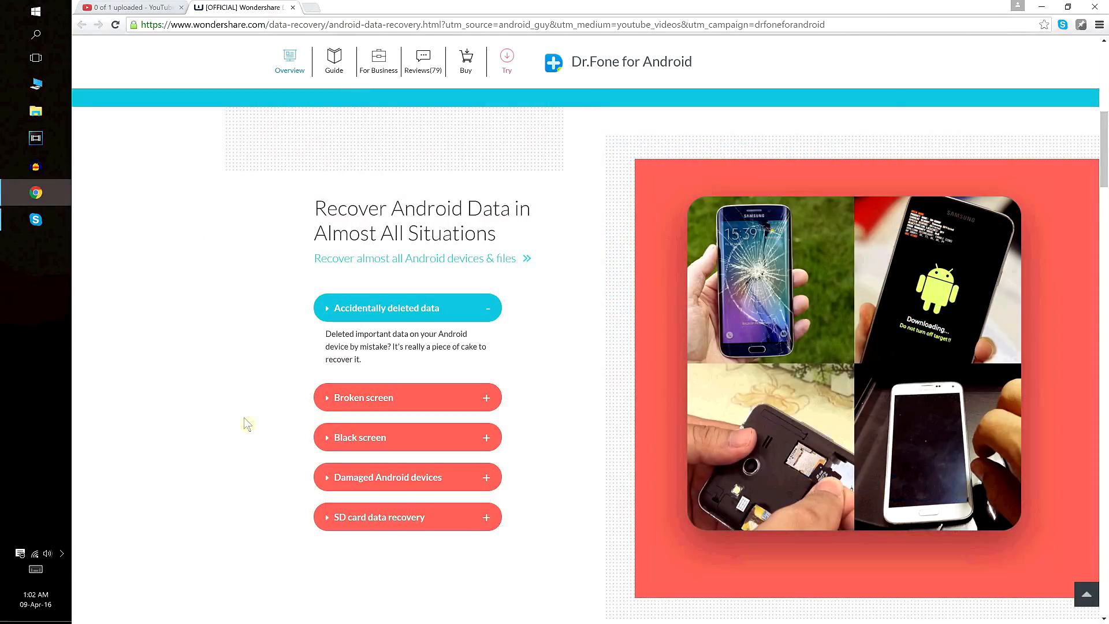
mouse_move(686, 391)
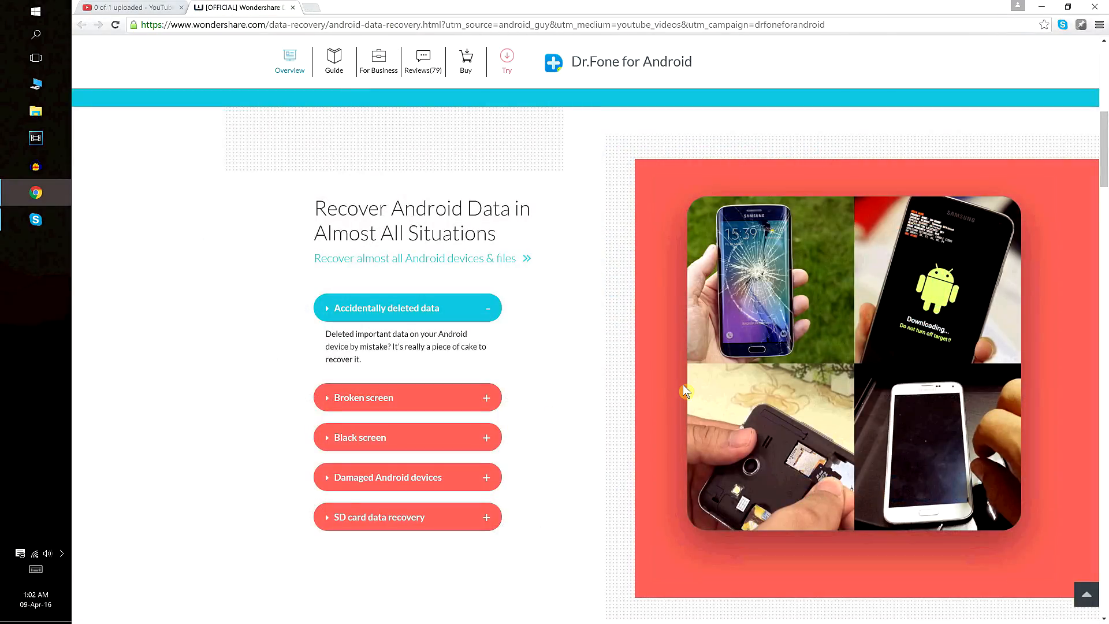
mouse_move(665, 391)
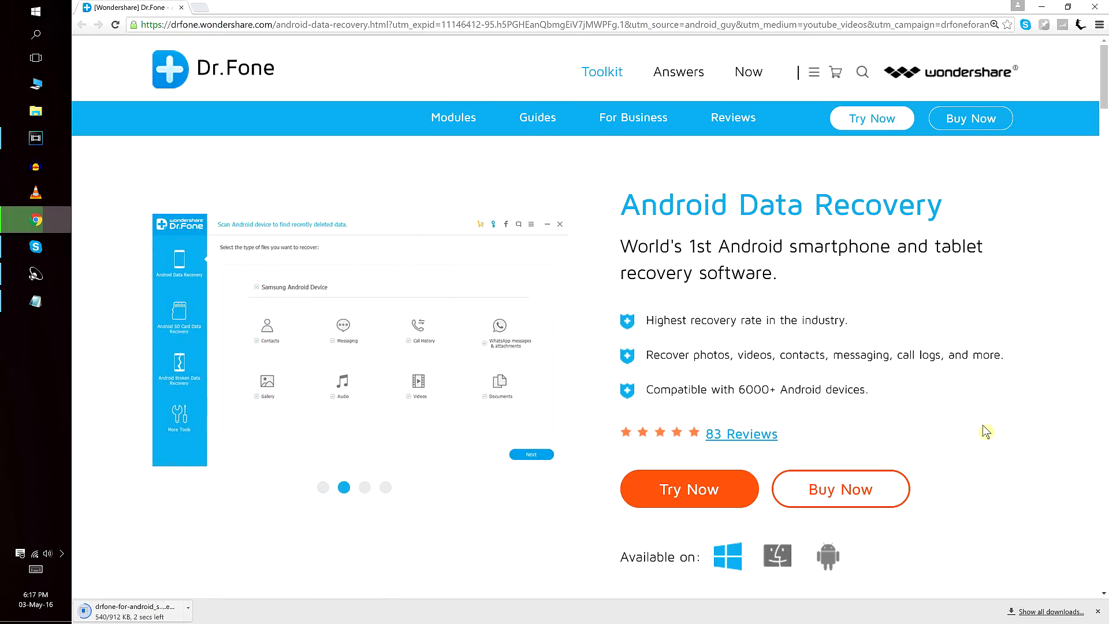
scroll("down", 3)
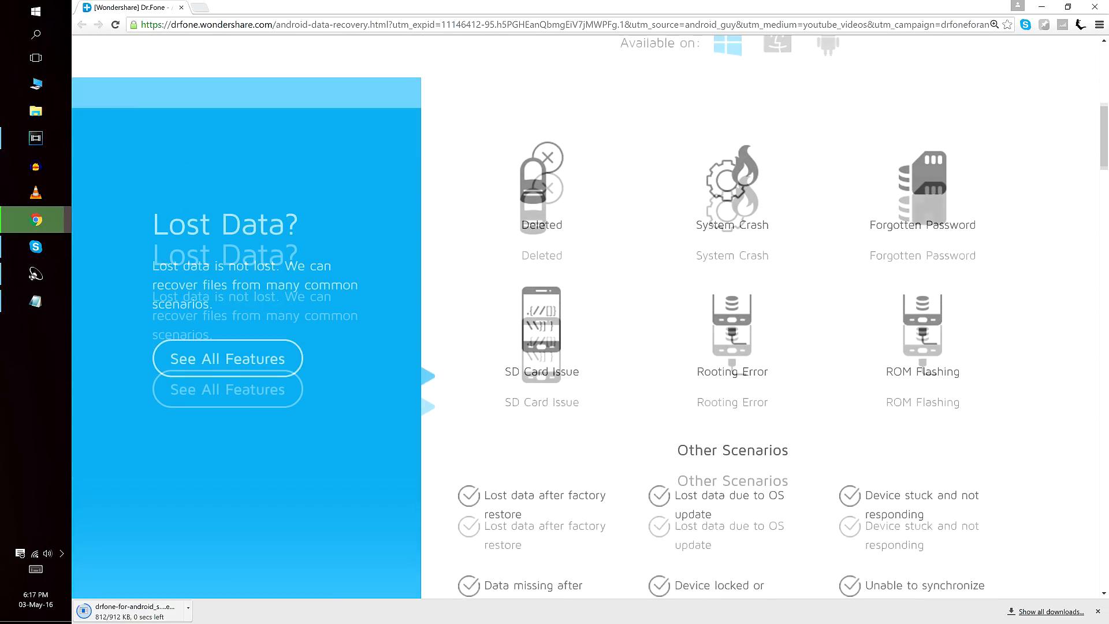
scroll("down", 3)
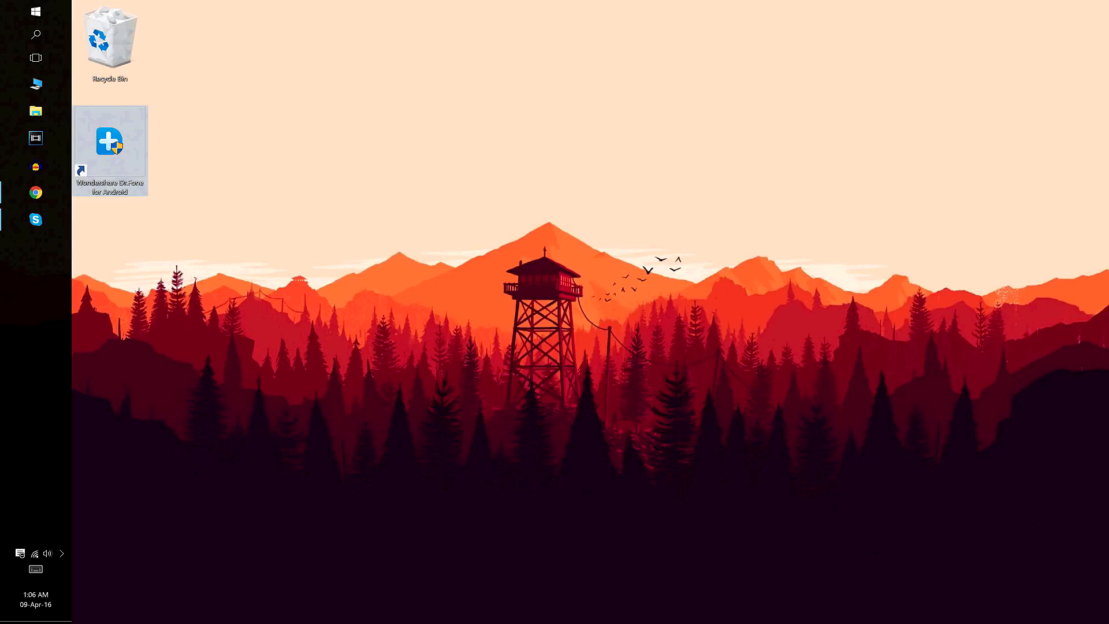
- Launch Wondershare Dr.Fone for Android from its desktop shortcut
double_click(110, 140)
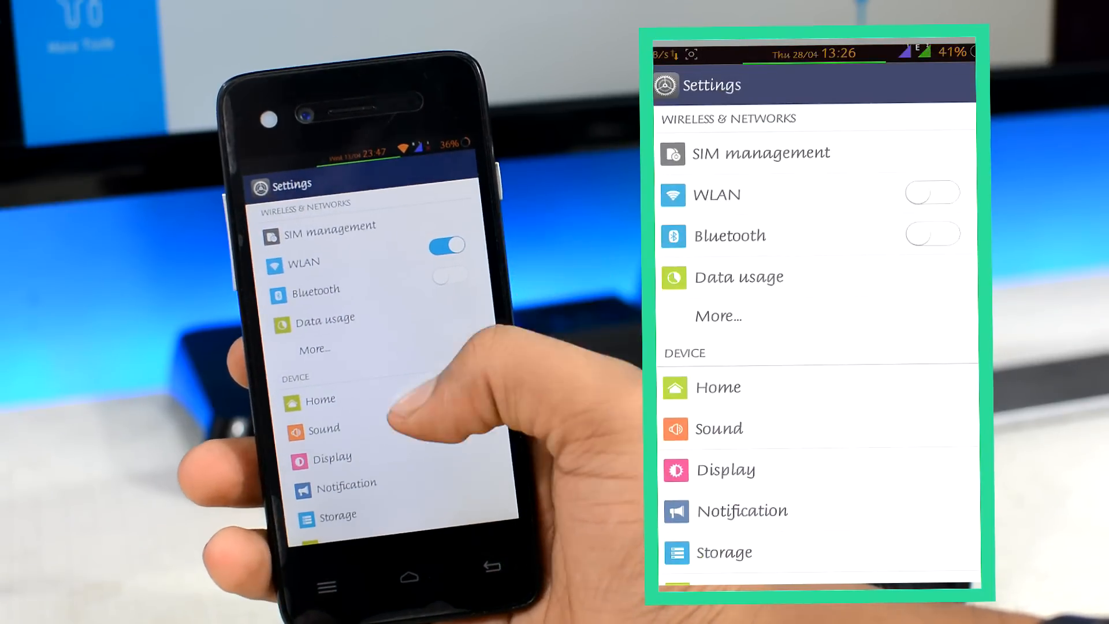
- Enable Developer options by tapping Build number under About phone
scroll("down", 3)
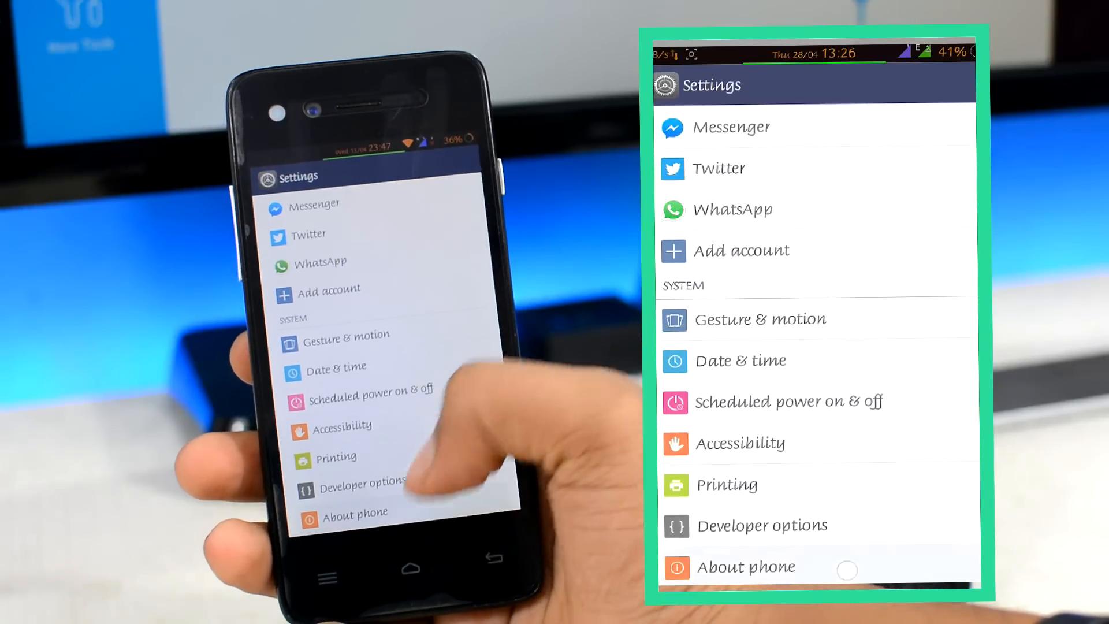
left_click(744, 566)
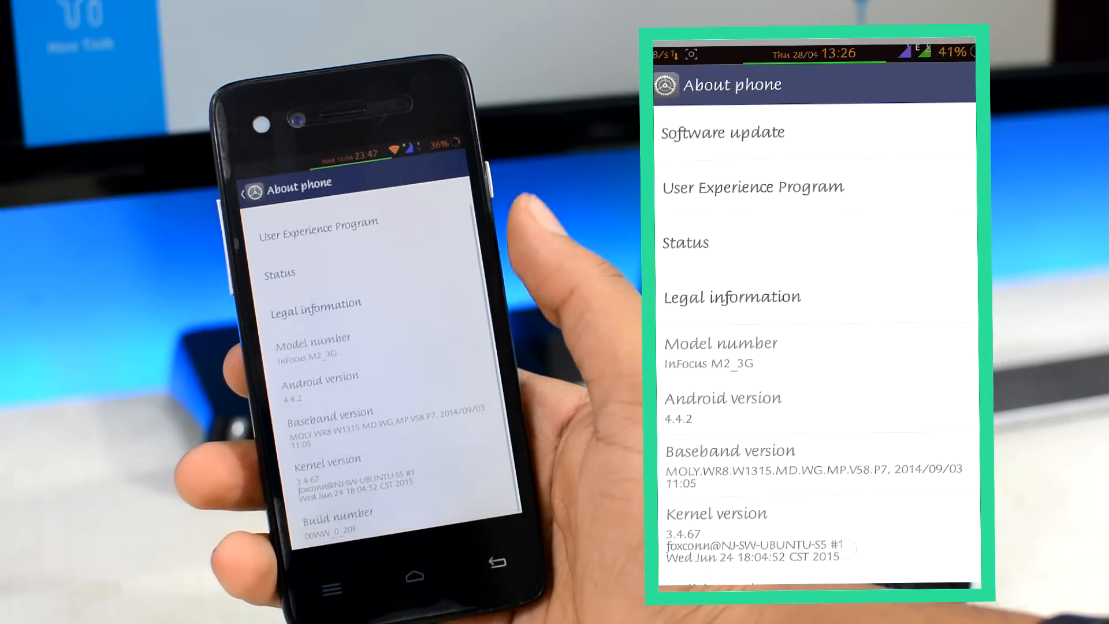
scroll("down", 3)
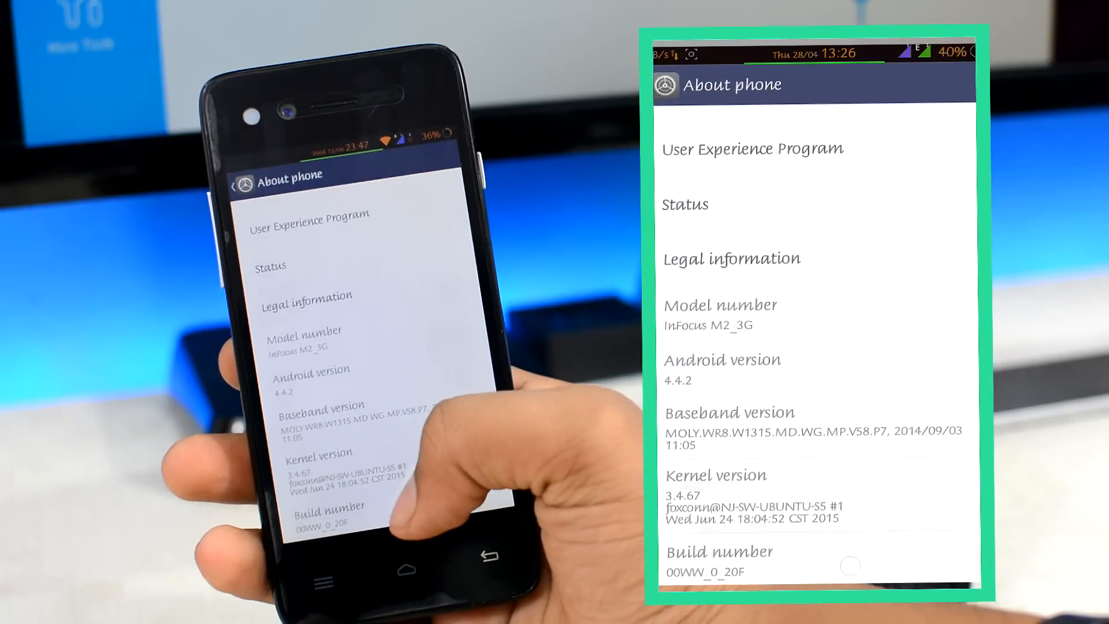
left_click(717, 552)
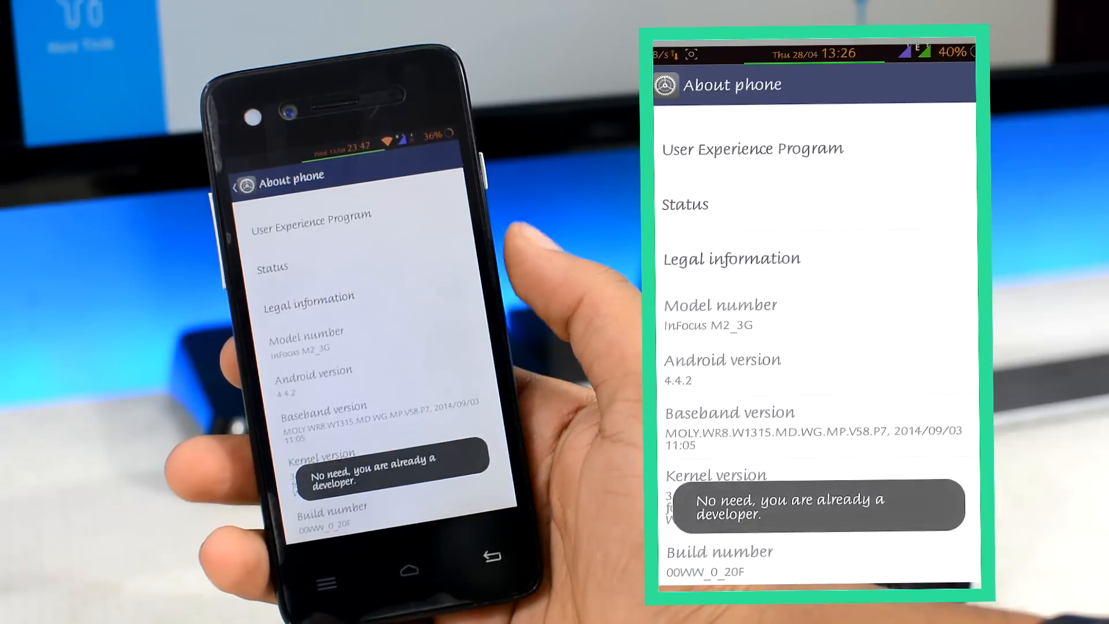
left_click(487, 557)
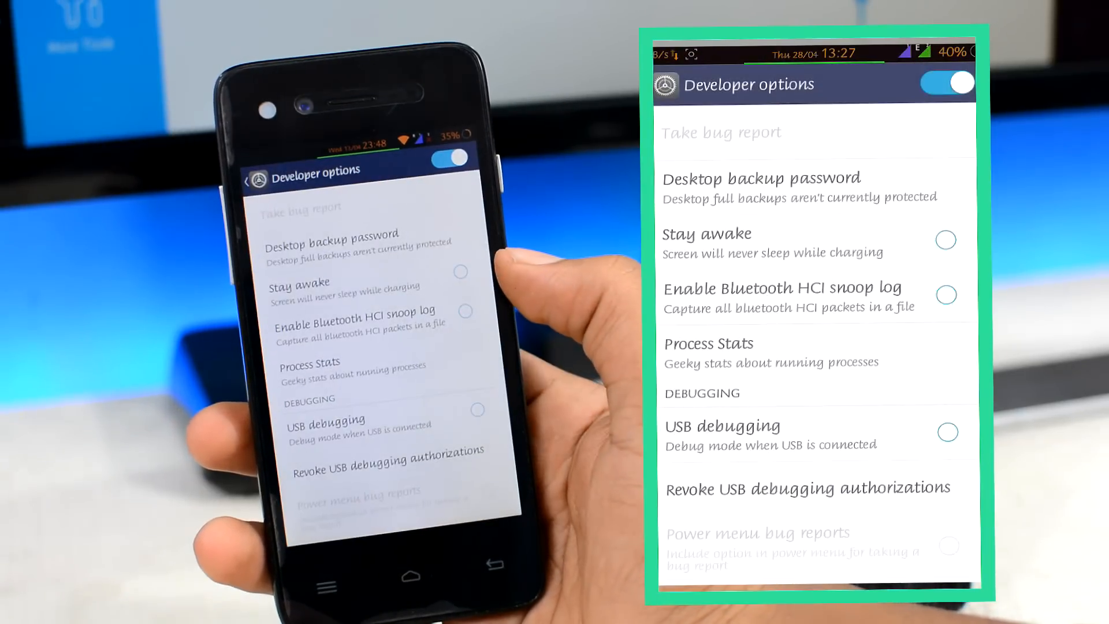
- Switch on USB debugging in Developer options and confirm the prompt
scroll("down", 3)
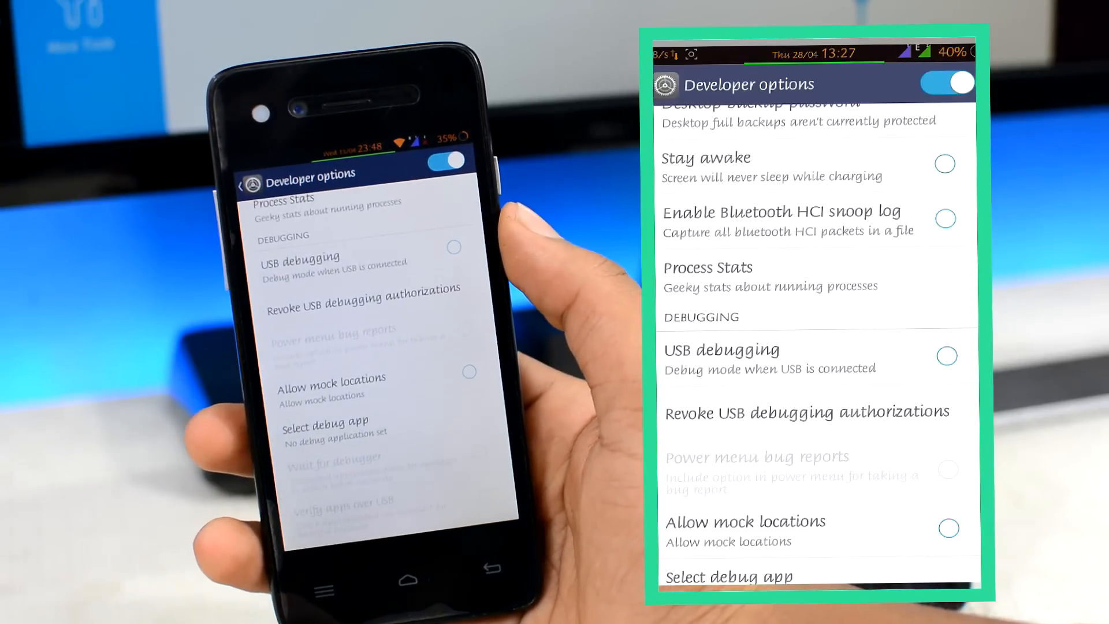
left_click(946, 356)
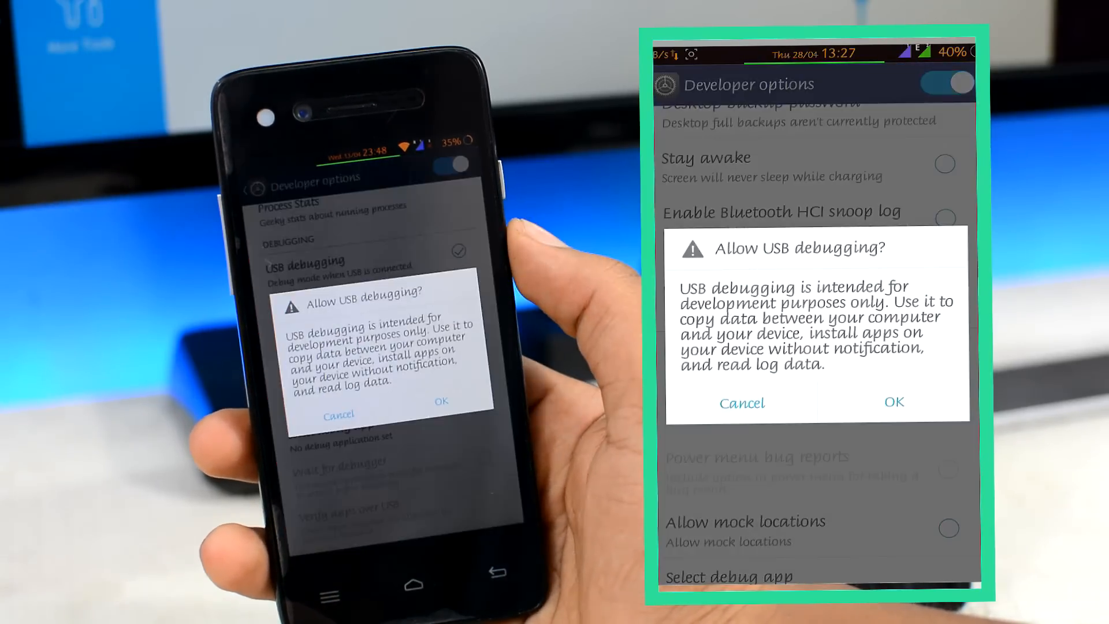
left_click(893, 401)
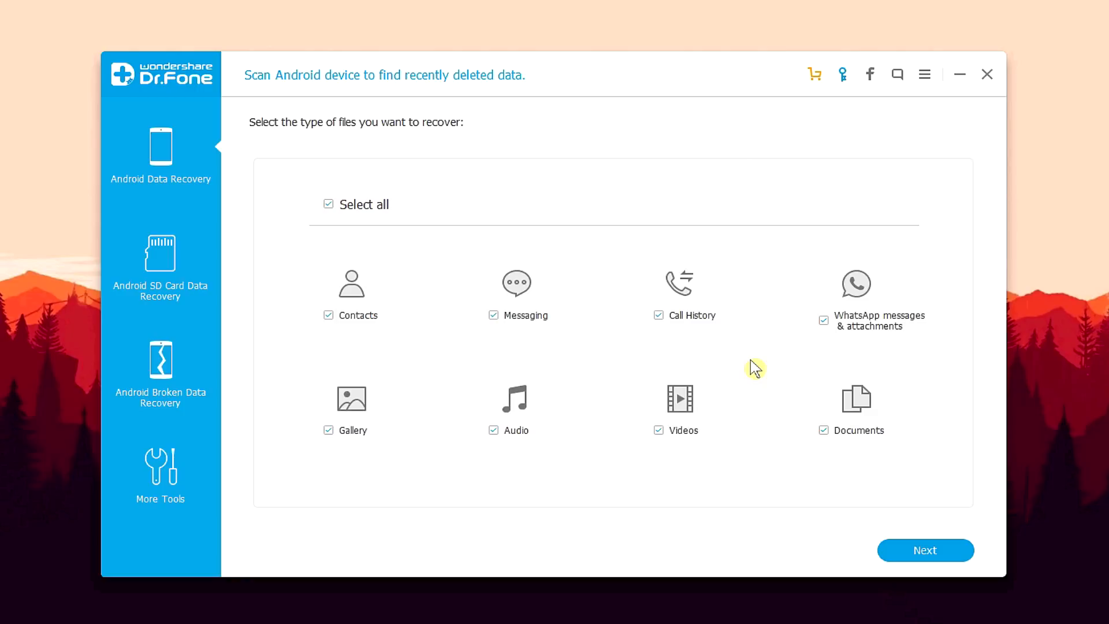
mouse_move(937, 466)
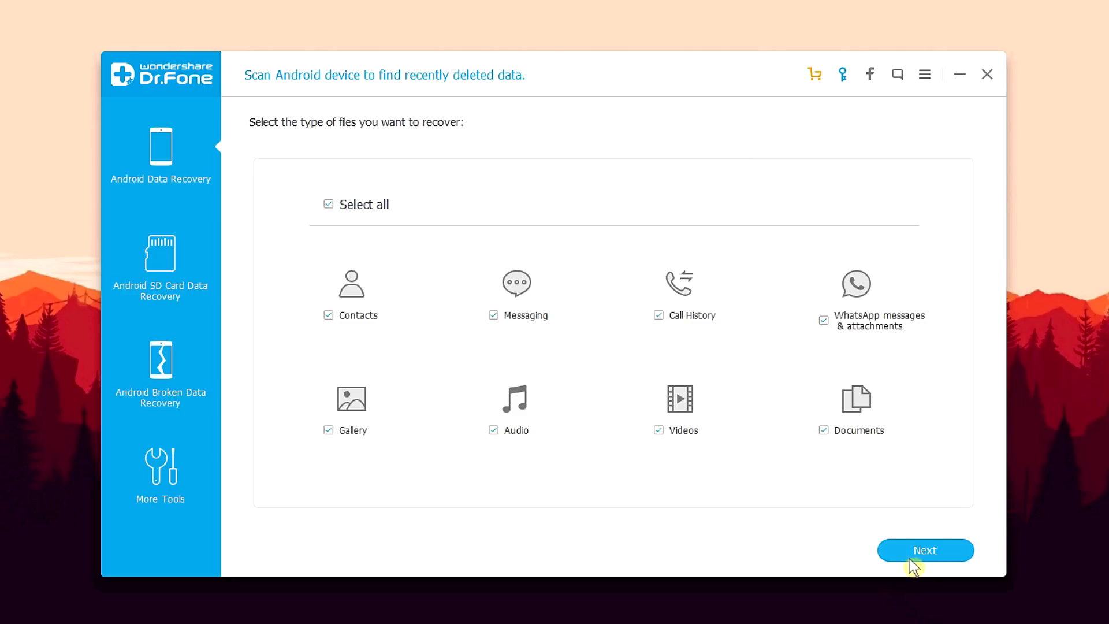
- Keep all file types selected and continue to the scanning mode choice
left_click(923, 550)
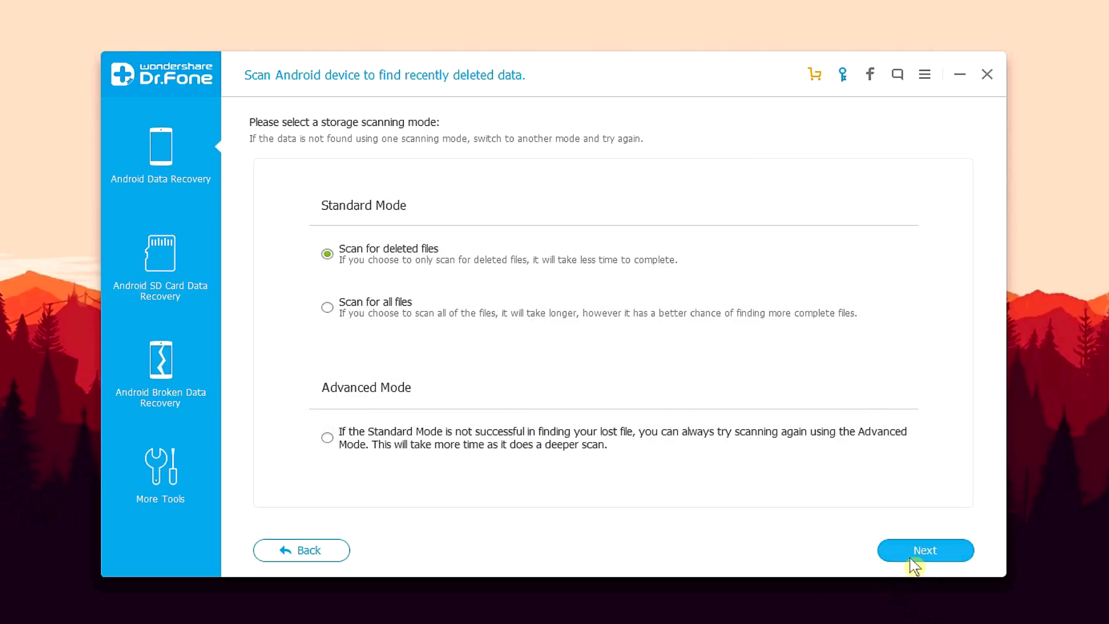
mouse_move(806, 482)
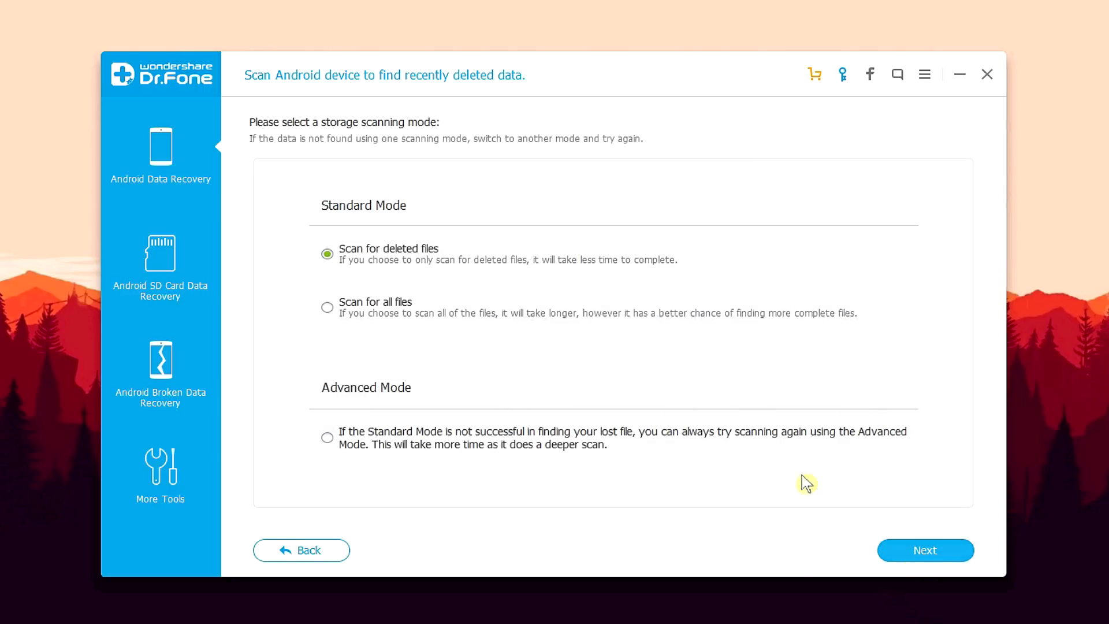
mouse_move(659, 276)
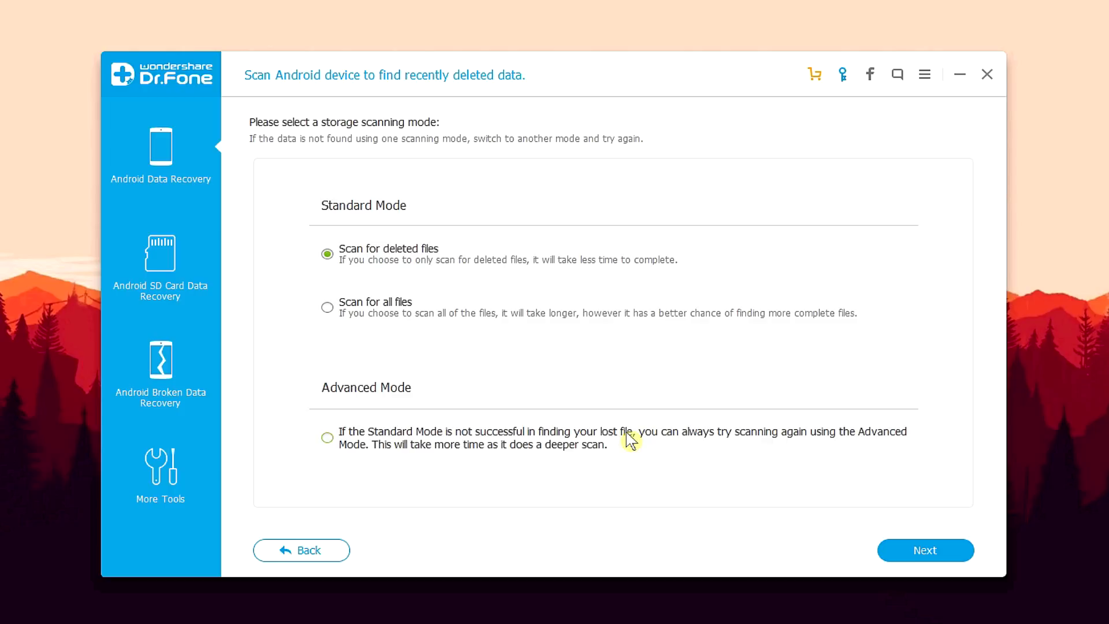
mouse_move(591, 267)
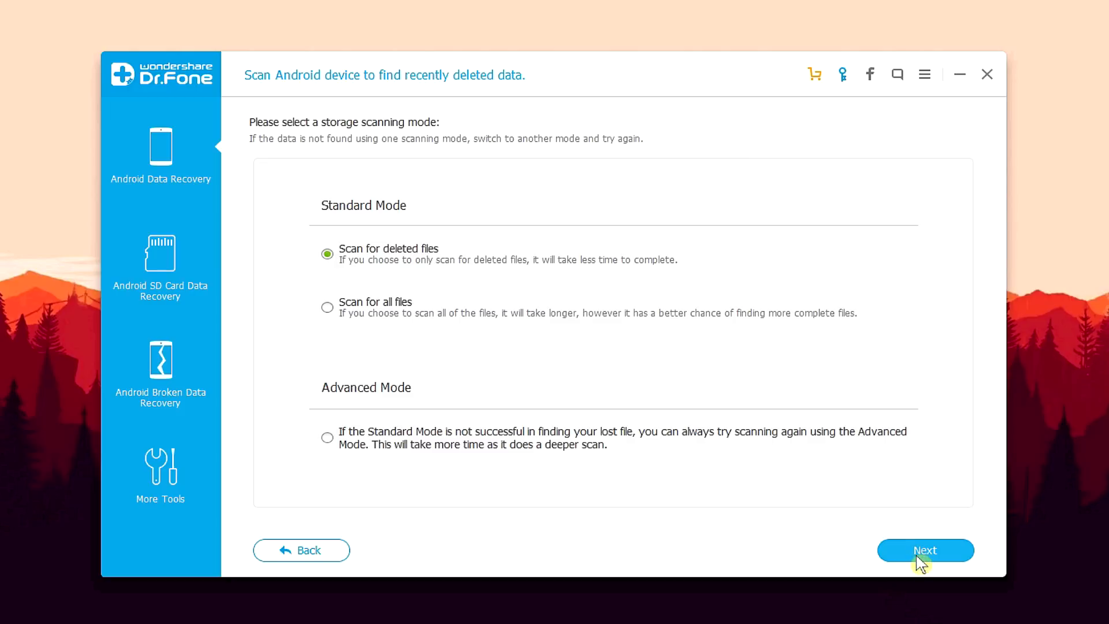
- Start the phone scan in Standard Mode 'Scan for deleted files'
left_click(923, 549)
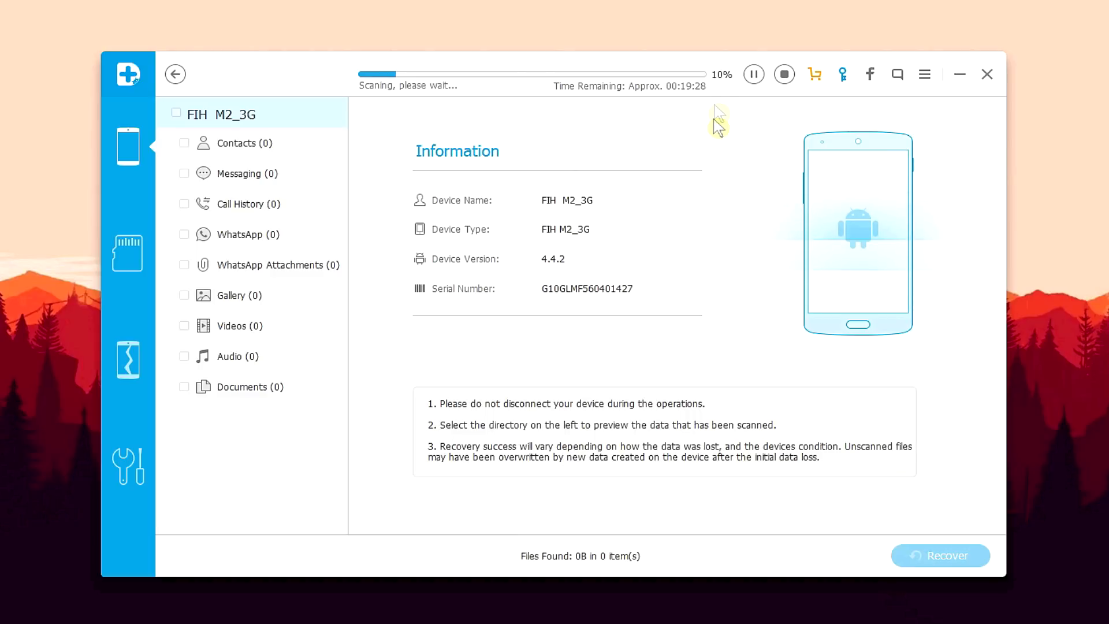
mouse_move(683, 99)
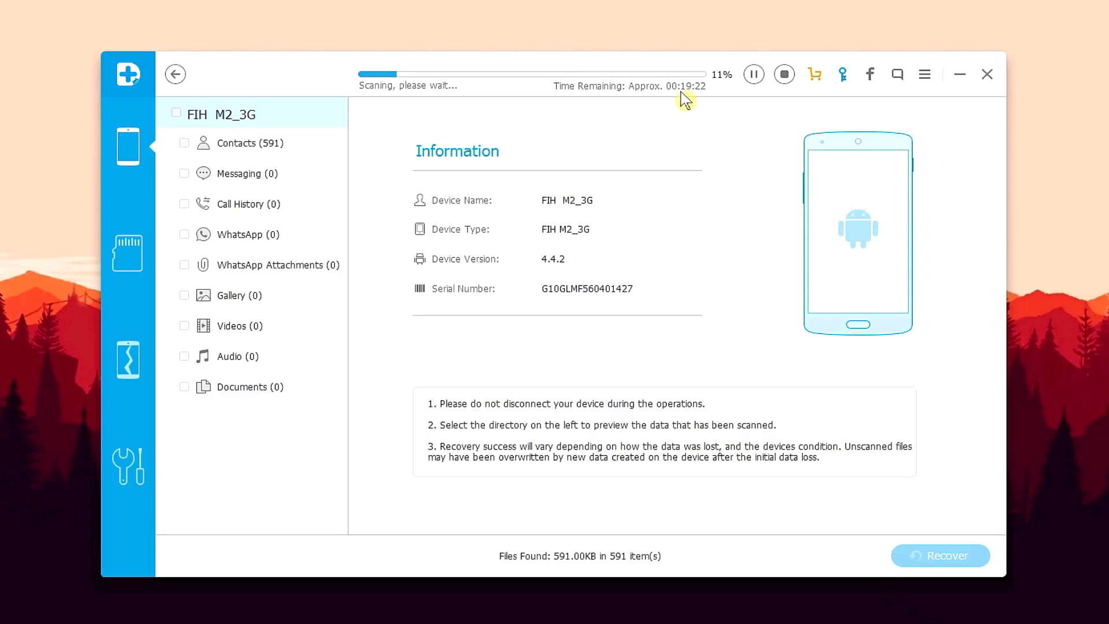
- View the Contacts category while the scan finds items
left_click(184, 143)
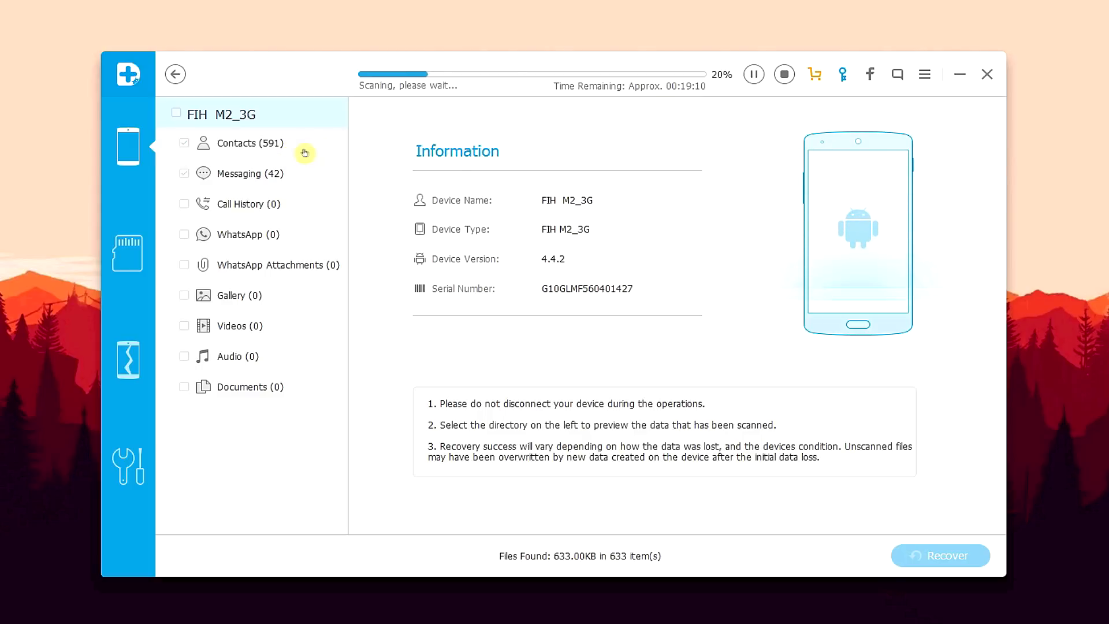
mouse_move(291, 171)
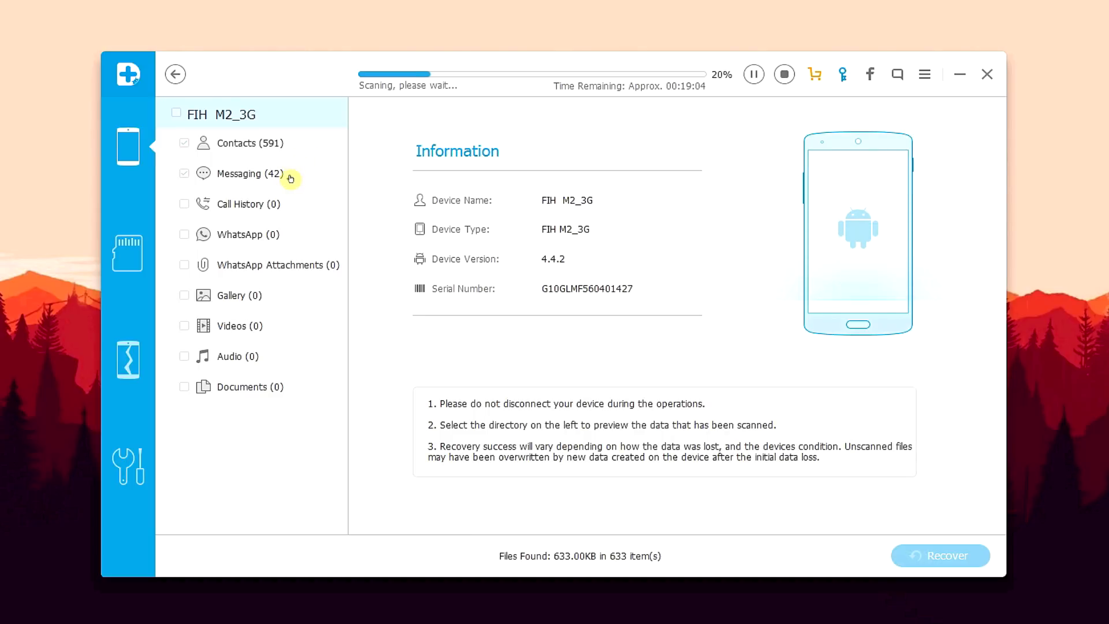
mouse_move(277, 396)
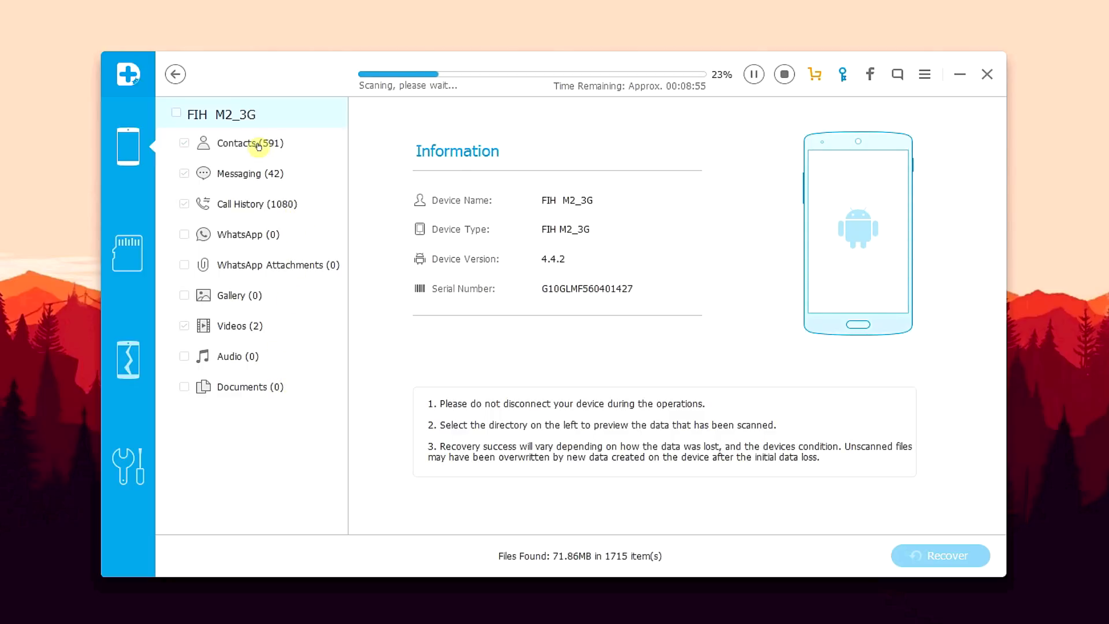
- Preview recovered text messages: Holi cashback, unbilled usage, talktime balance and bill SMS pack
left_click(235, 143)
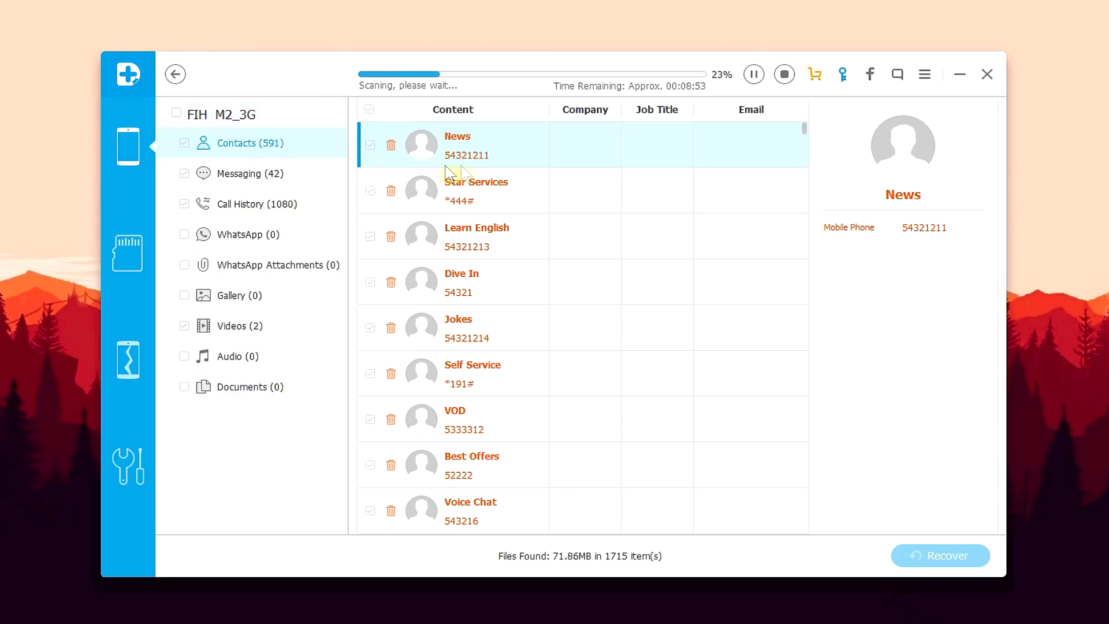
mouse_move(513, 239)
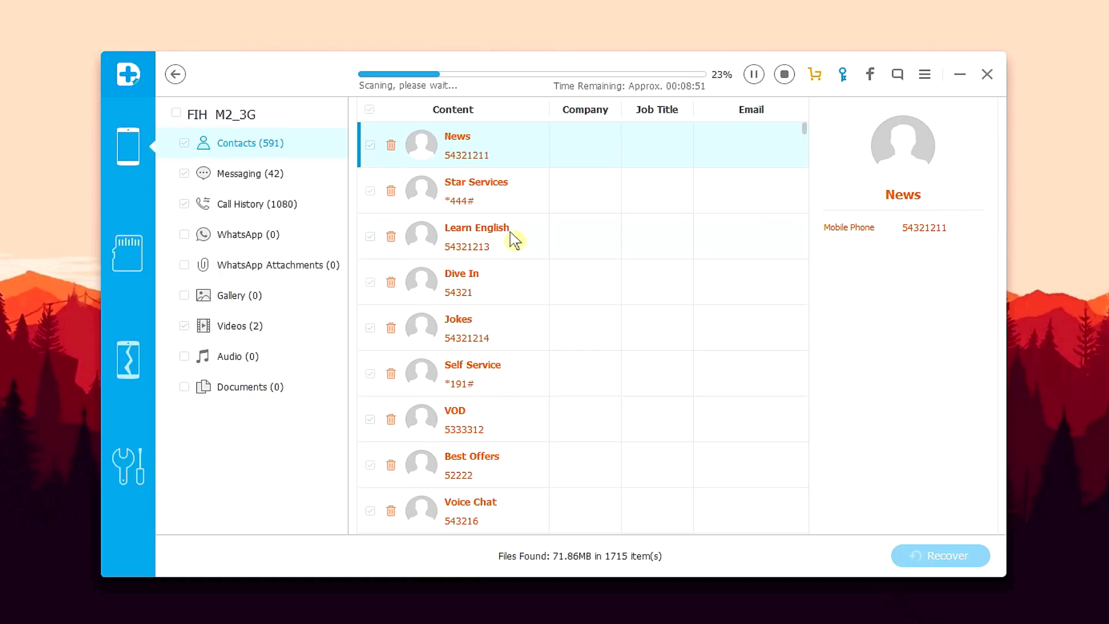
mouse_move(508, 385)
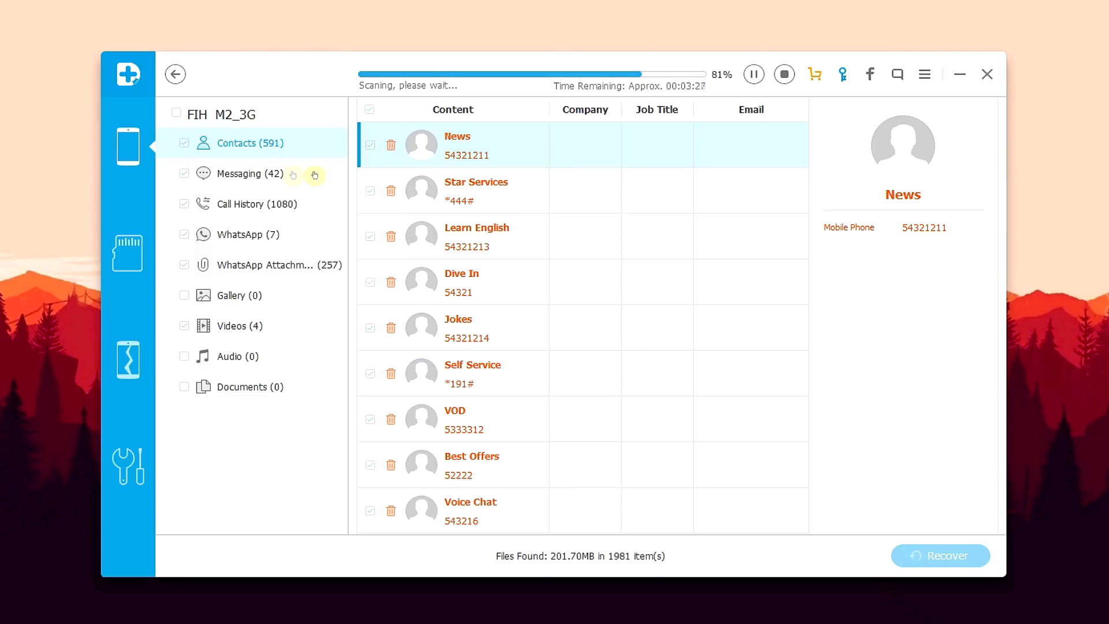
mouse_move(278, 182)
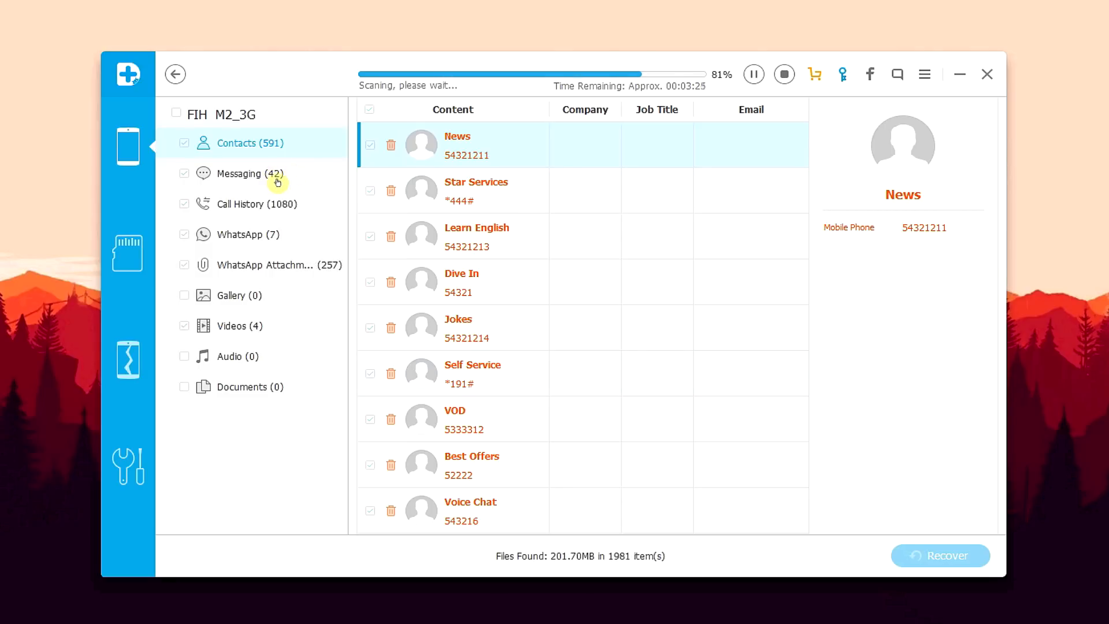
left_click(247, 173)
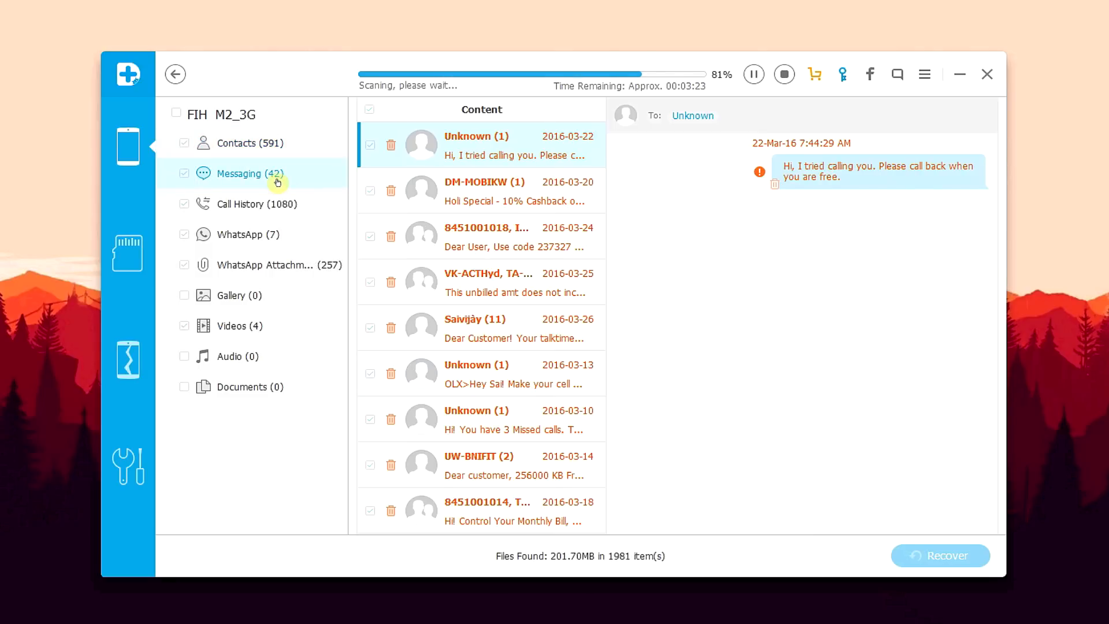
left_click(484, 191)
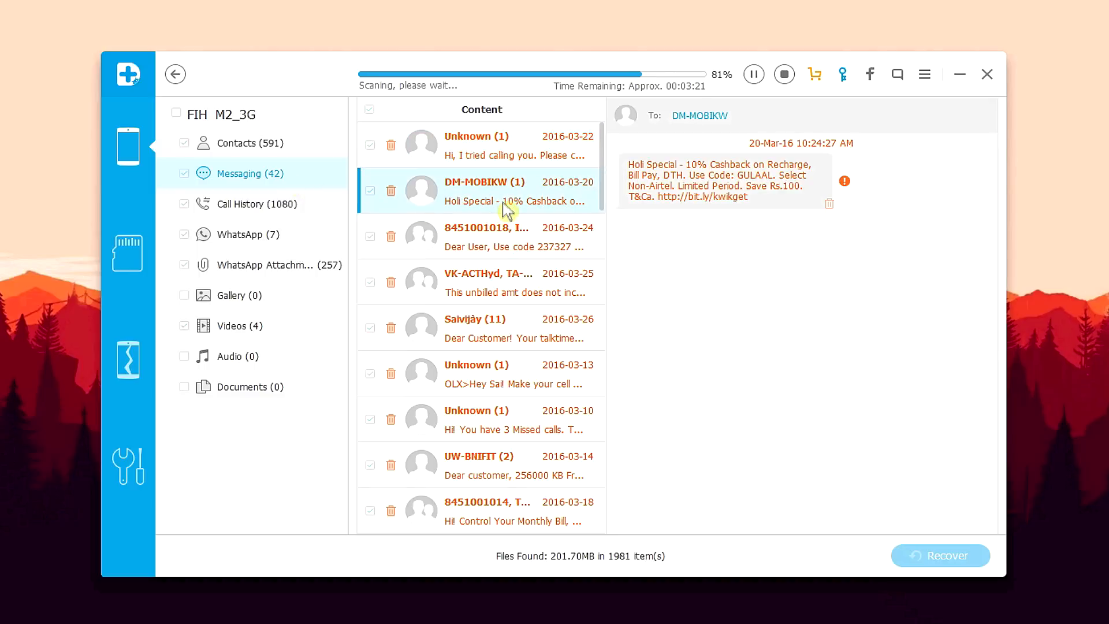
left_click(486, 282)
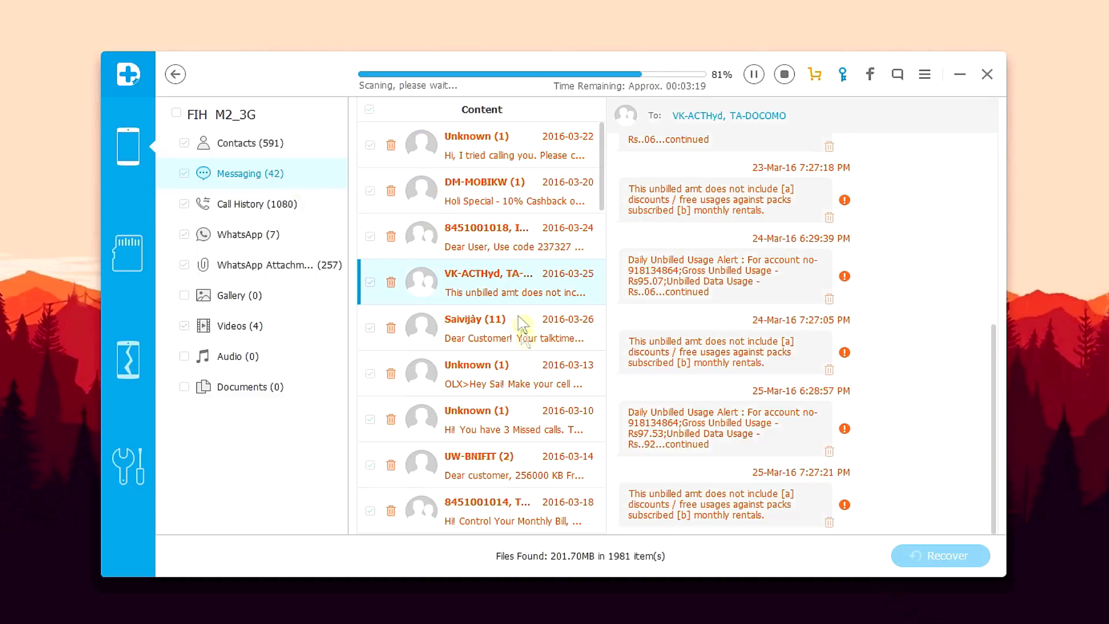
left_click(480, 327)
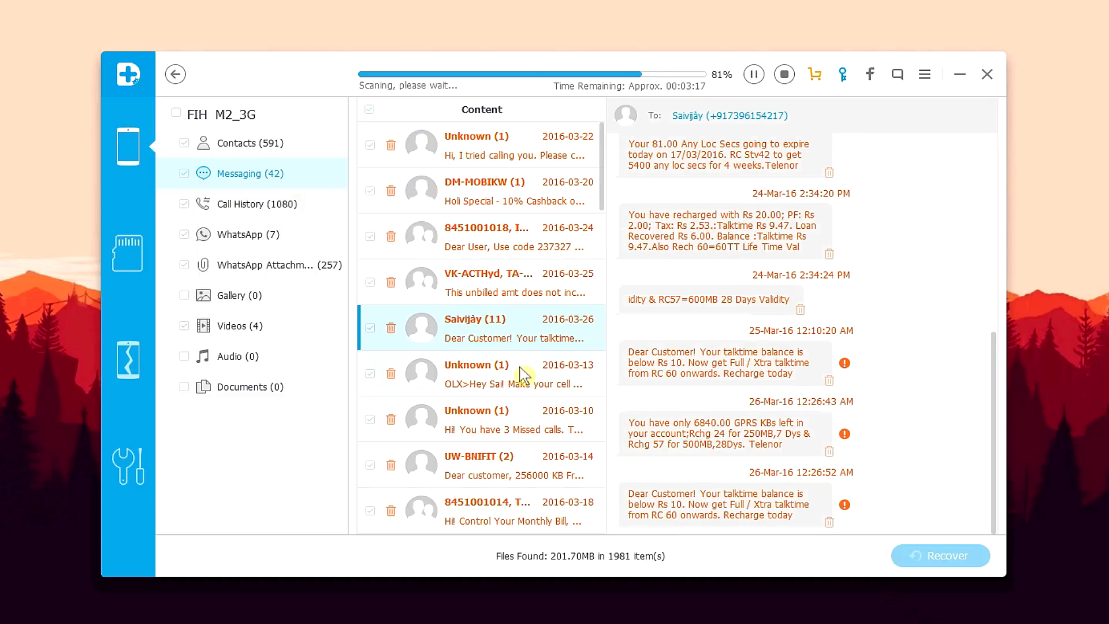
left_click(487, 502)
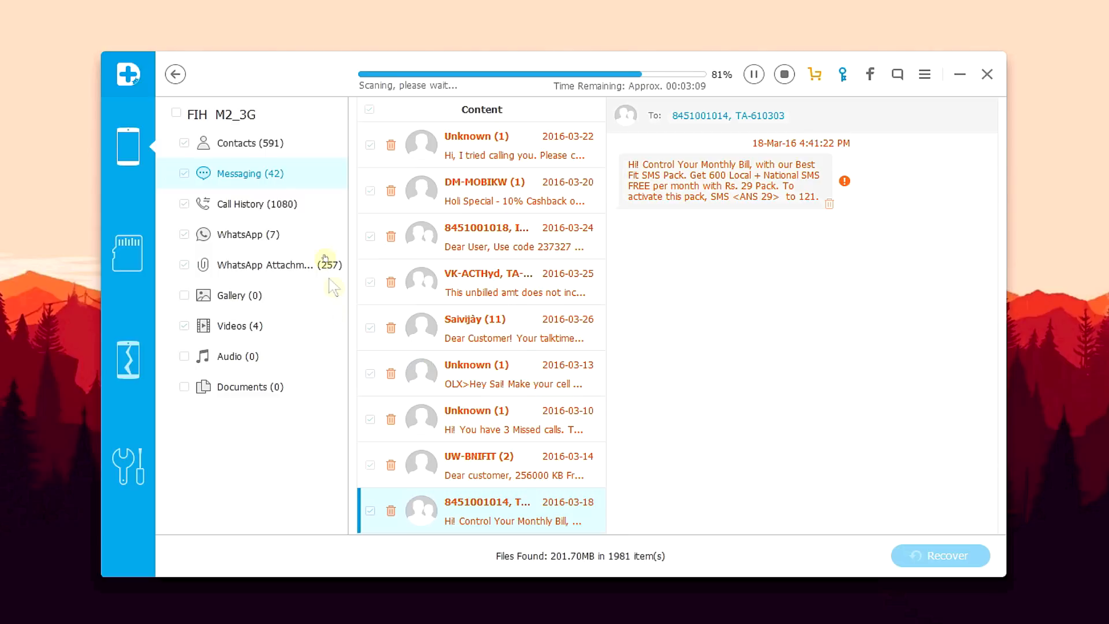
- Review call history, the Epic Quotes and unfinished-video WhatsApp chats, and WhatsApp attachments
left_click(250, 203)
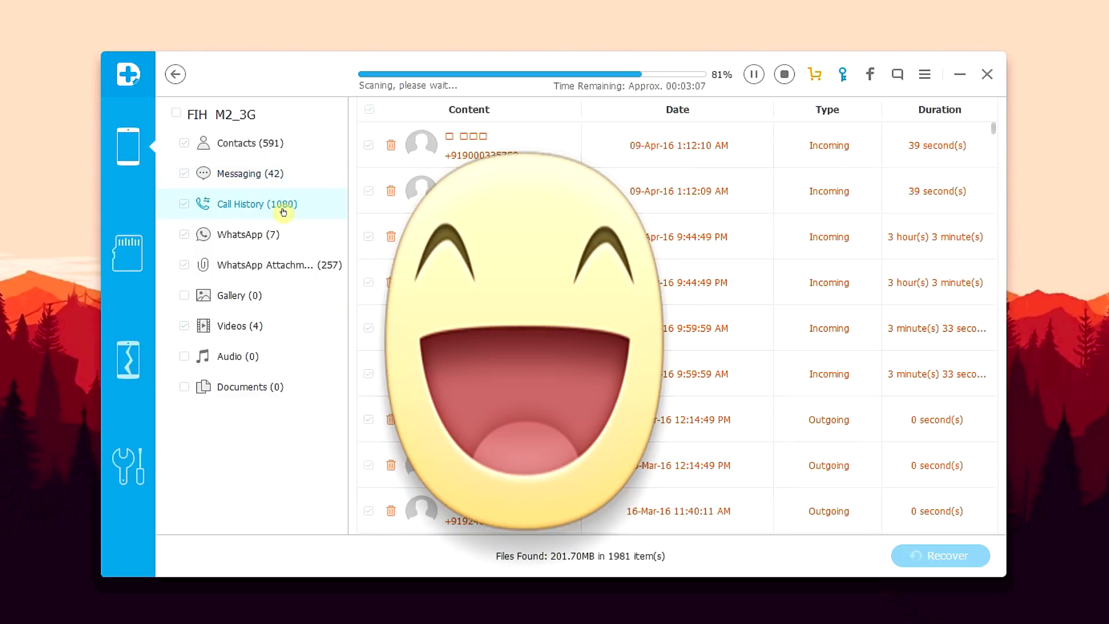
left_click(241, 235)
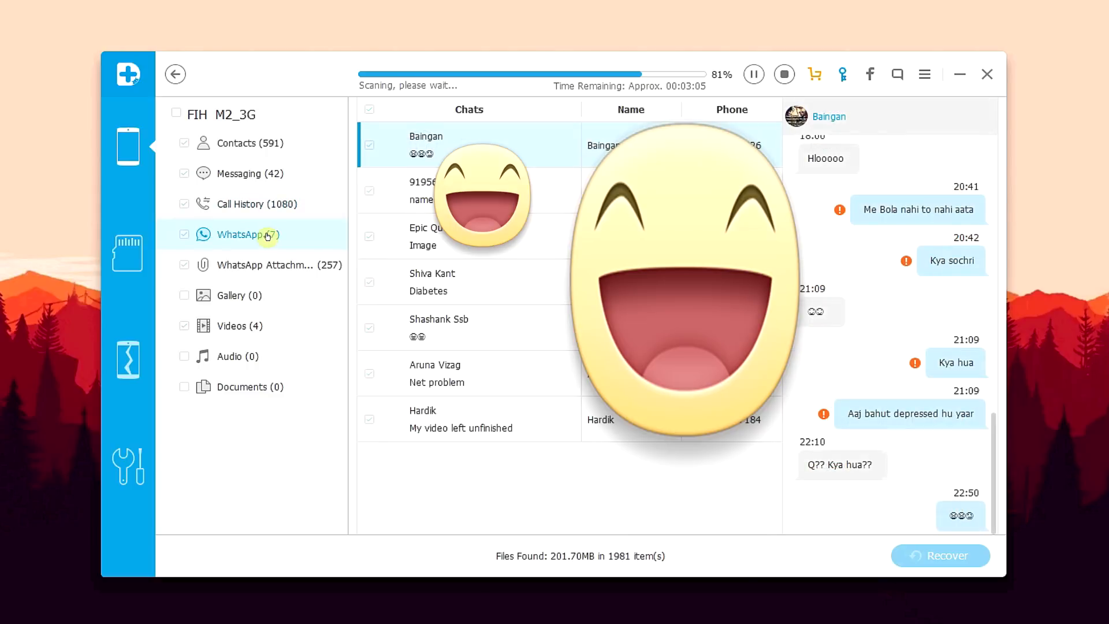
left_click(468, 191)
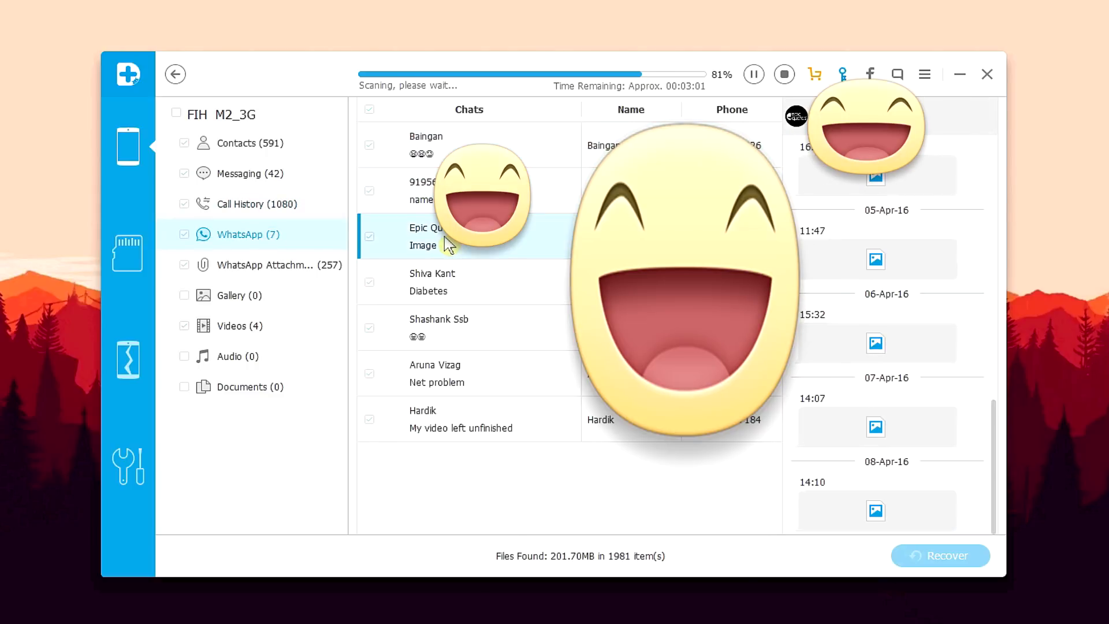
left_click(431, 282)
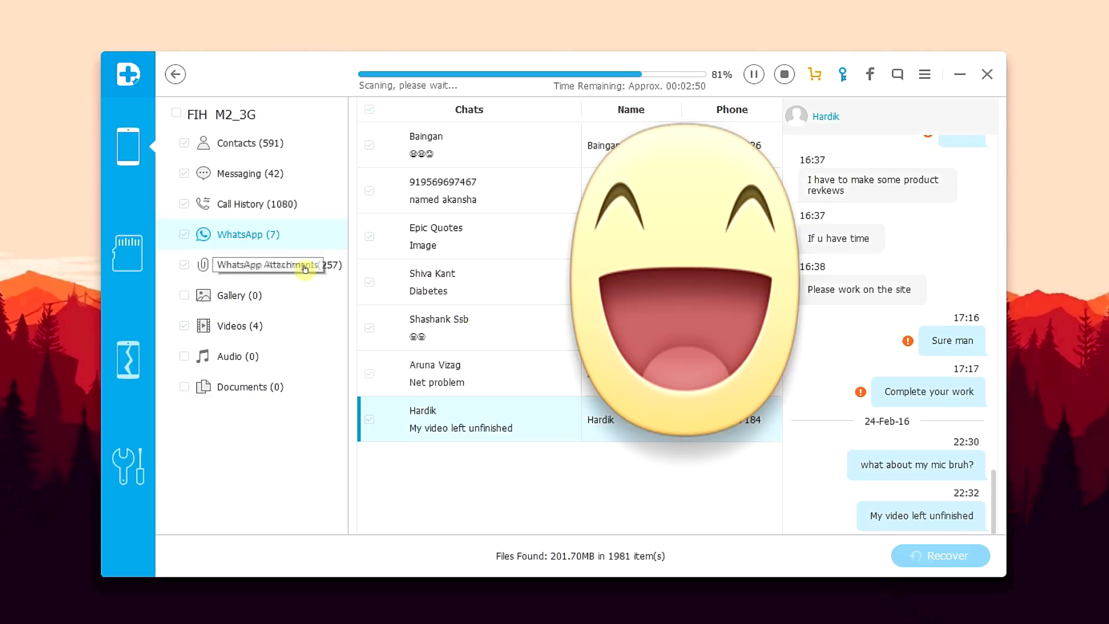
left_click(269, 264)
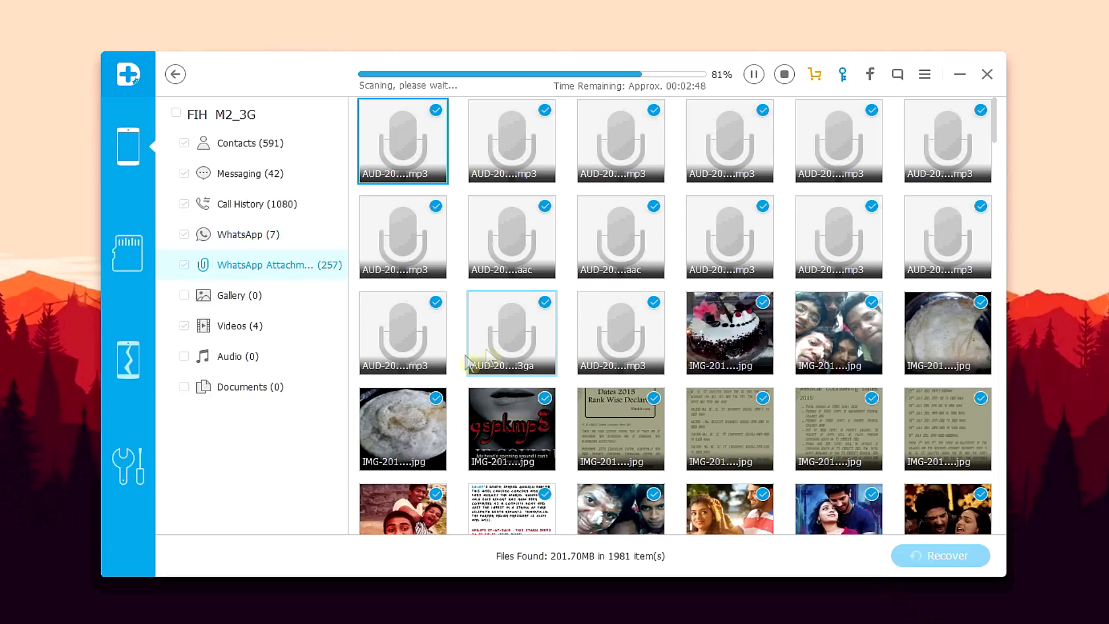
scroll("down", 3)
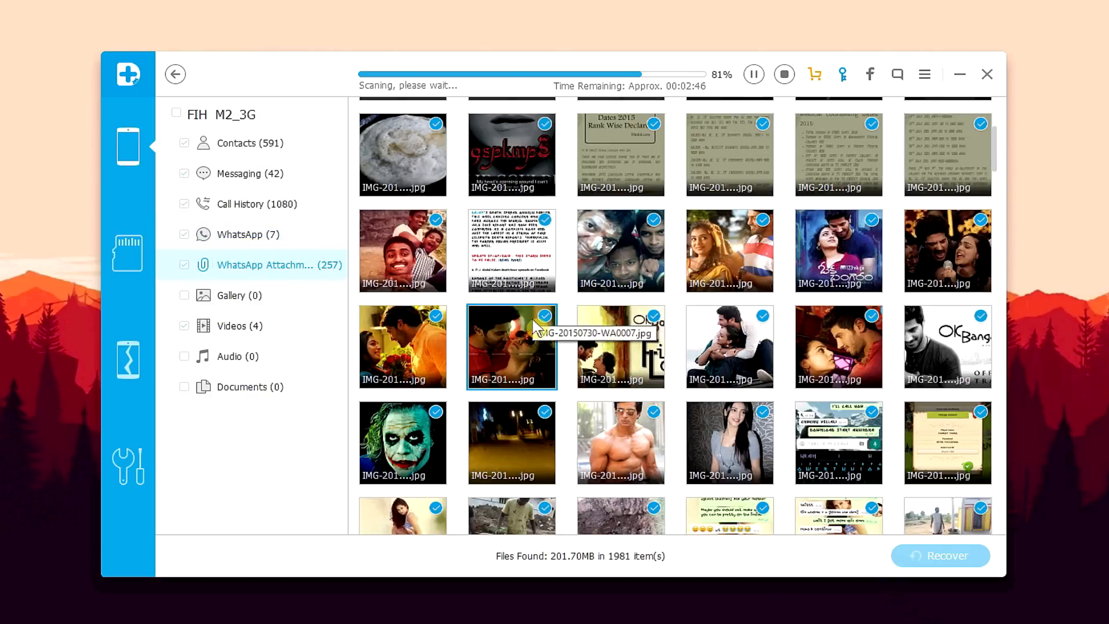
scroll("down", 3)
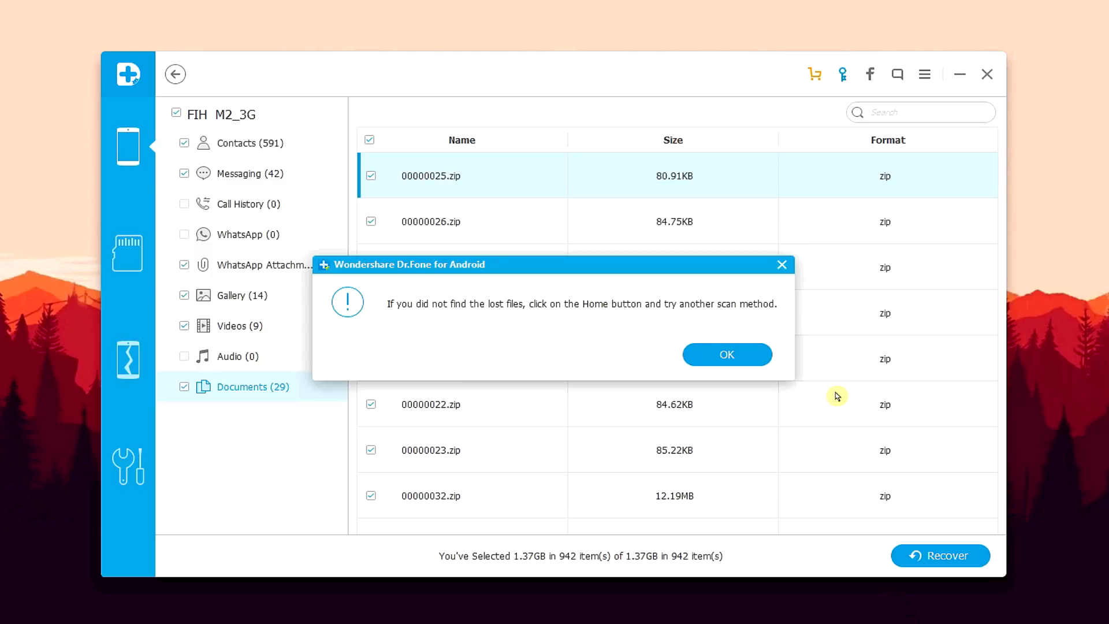
- Dismiss the scan-finished notice and view recovered contacts and messages
left_click(725, 354)
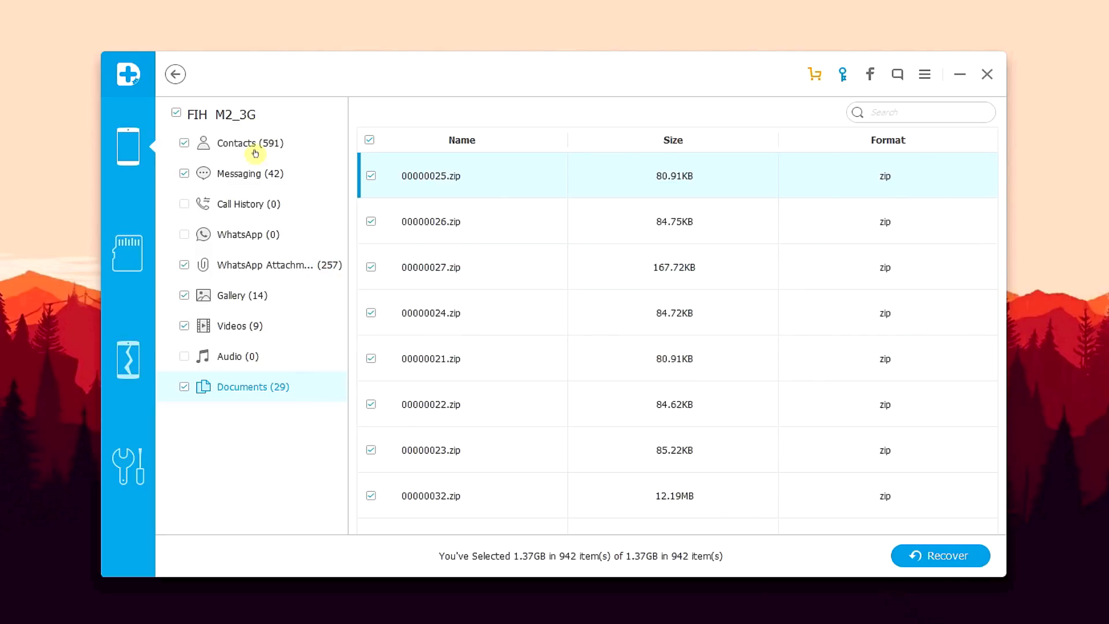
left_click(248, 143)
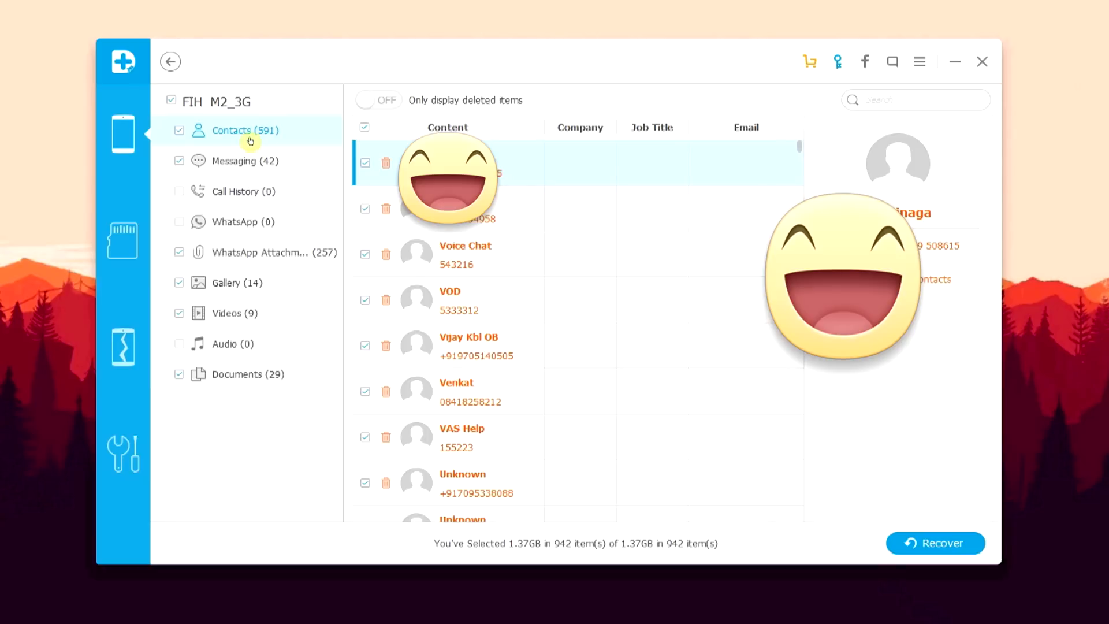
left_click(234, 160)
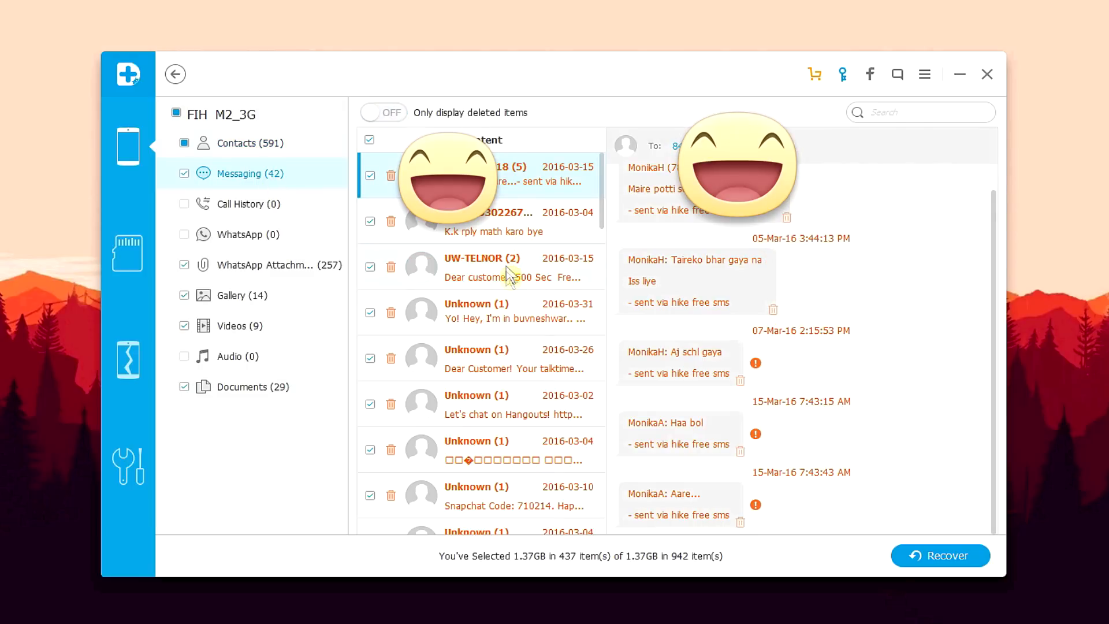
- Read the 500 free seconds offer, low talktime balance and Hangouts invitation messages
left_click(483, 267)
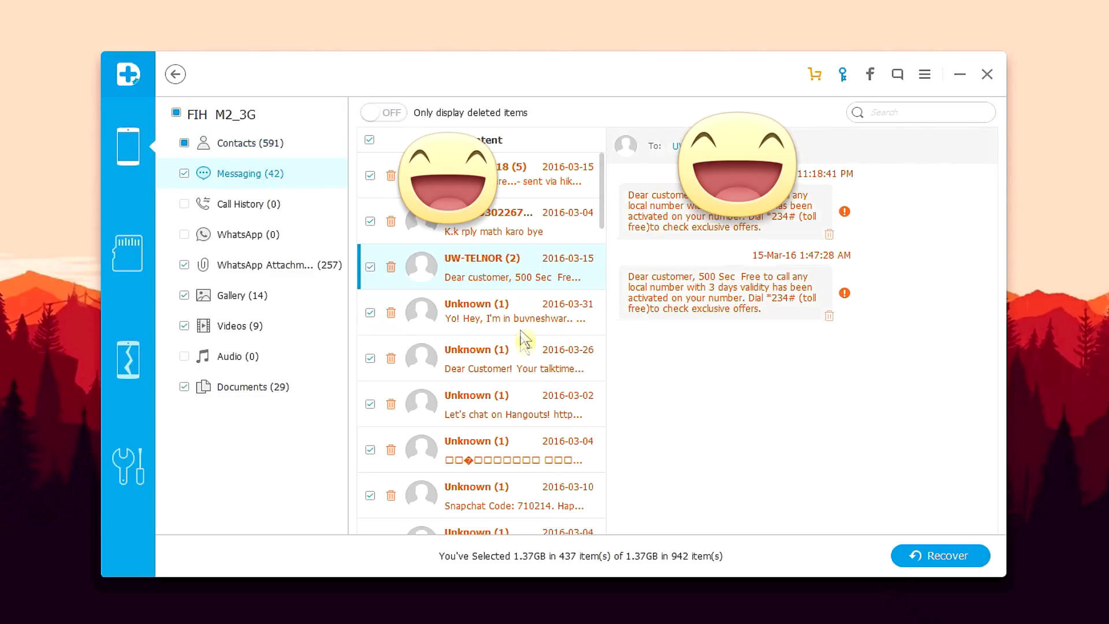
left_click(516, 311)
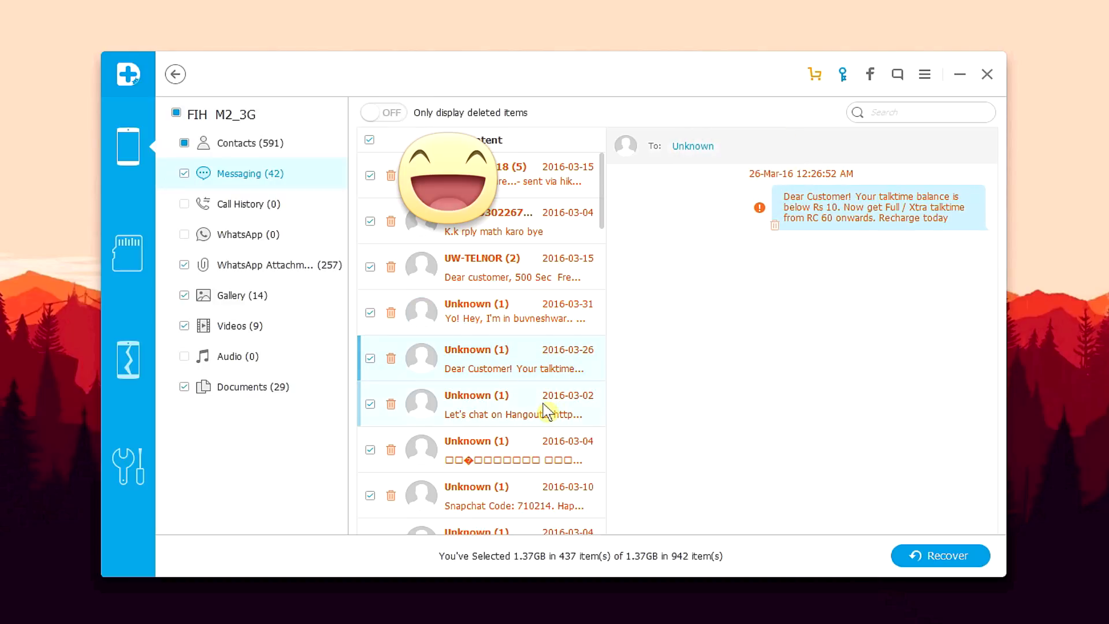
left_click(514, 403)
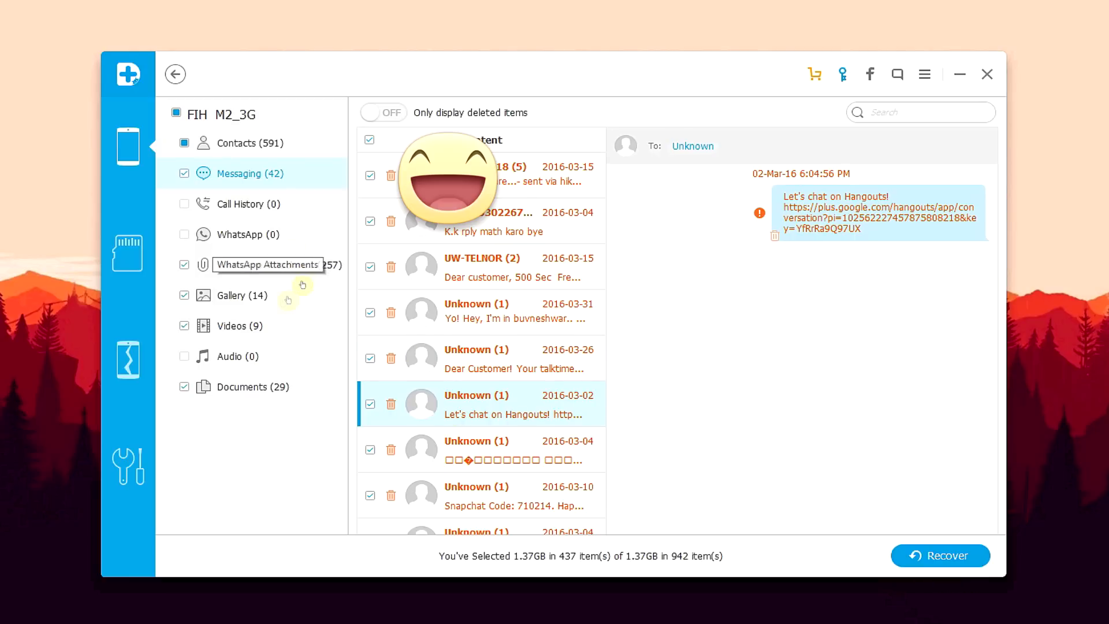
mouse_move(280, 305)
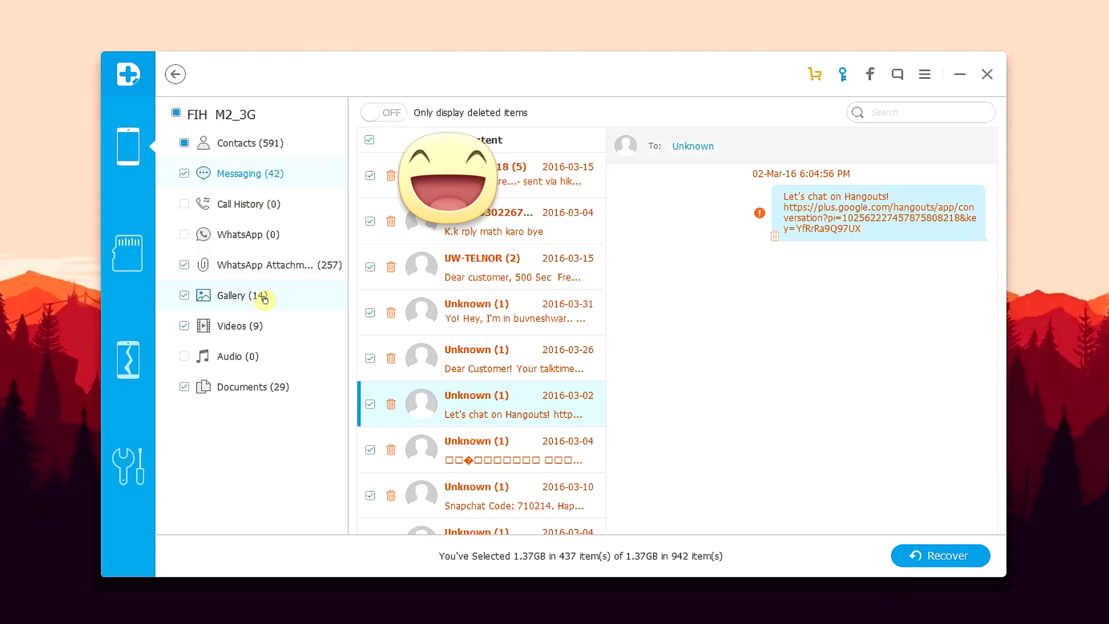
- Show the Gallery photos and deselect all recoverable items before picking four photos
left_click(241, 295)
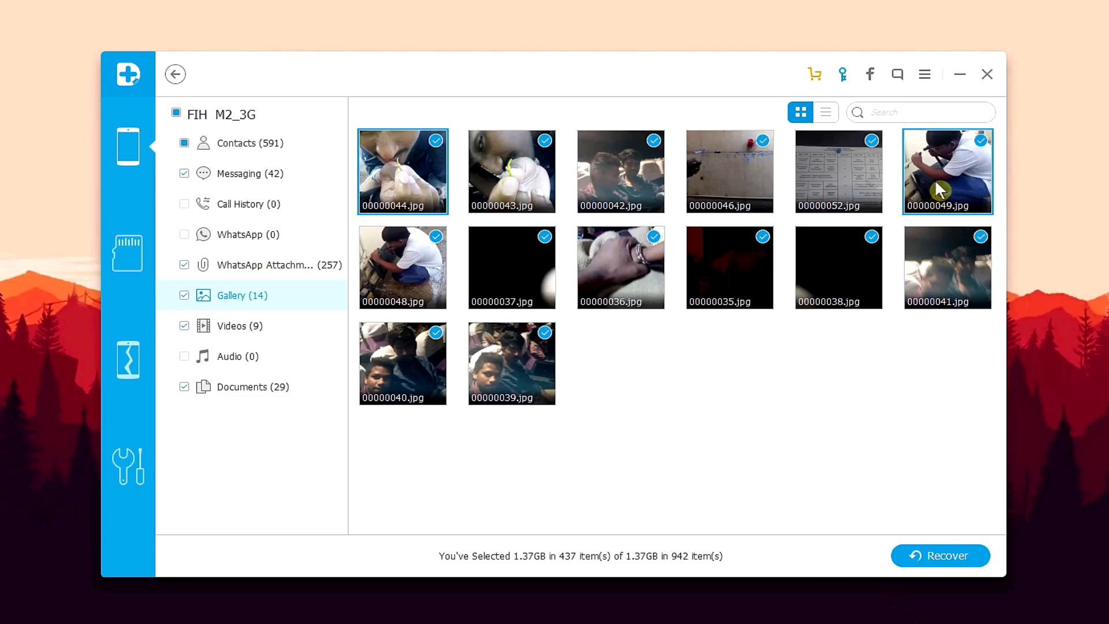
mouse_move(946, 216)
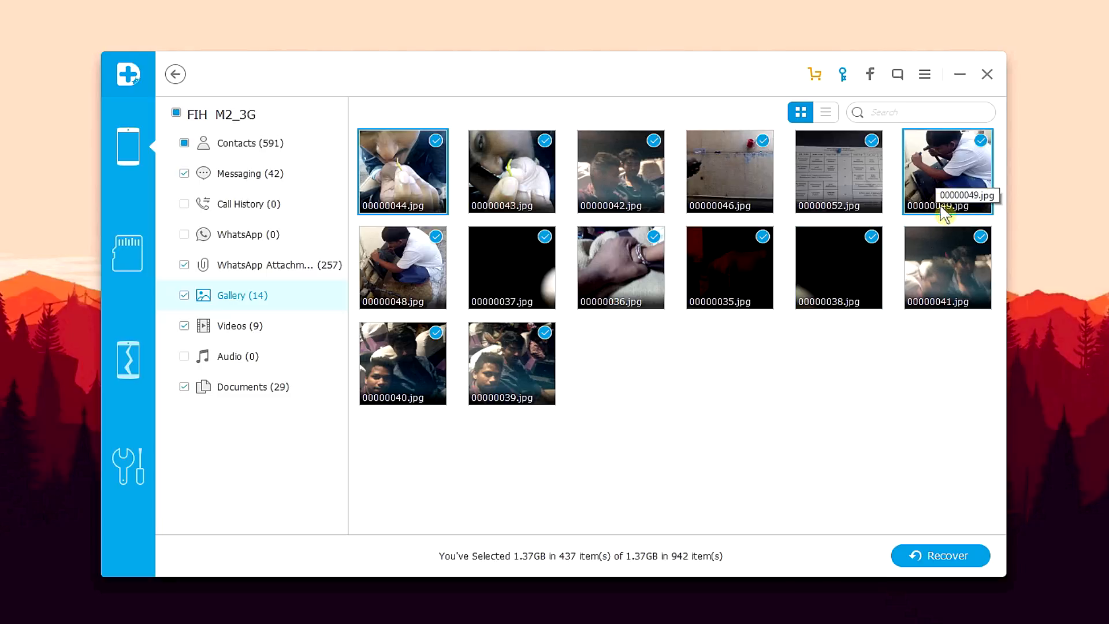
mouse_move(402, 267)
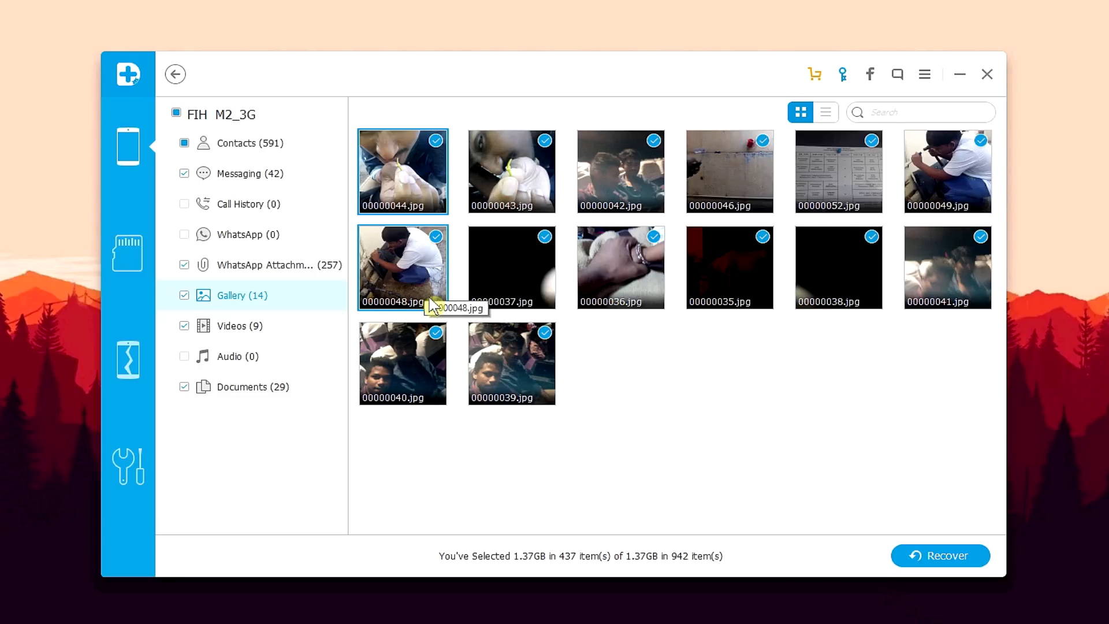
mouse_move(435, 289)
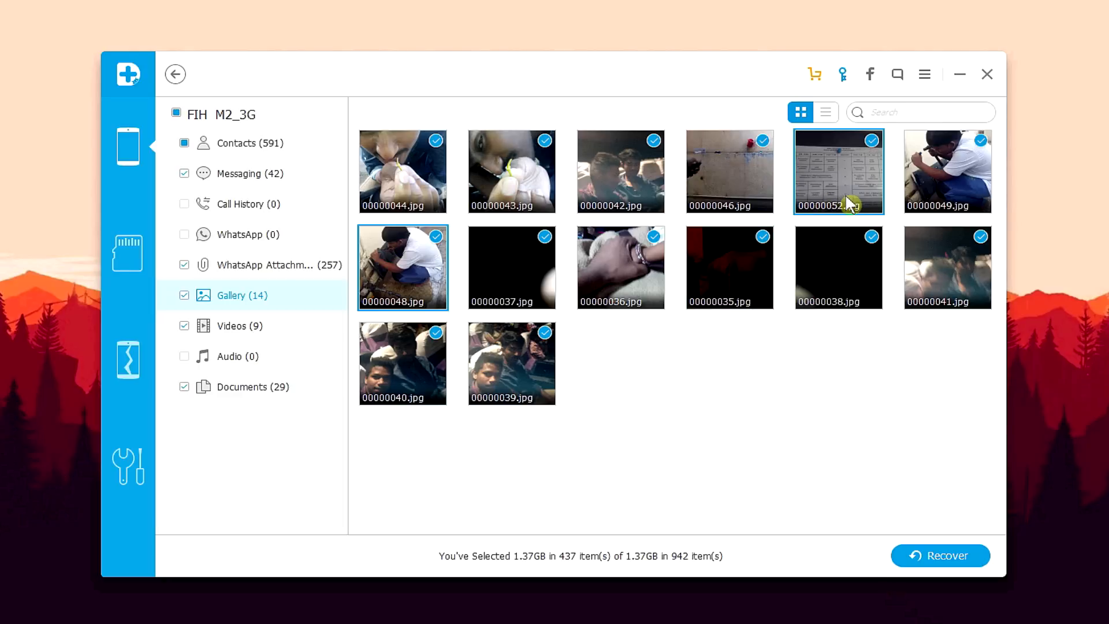
mouse_move(852, 205)
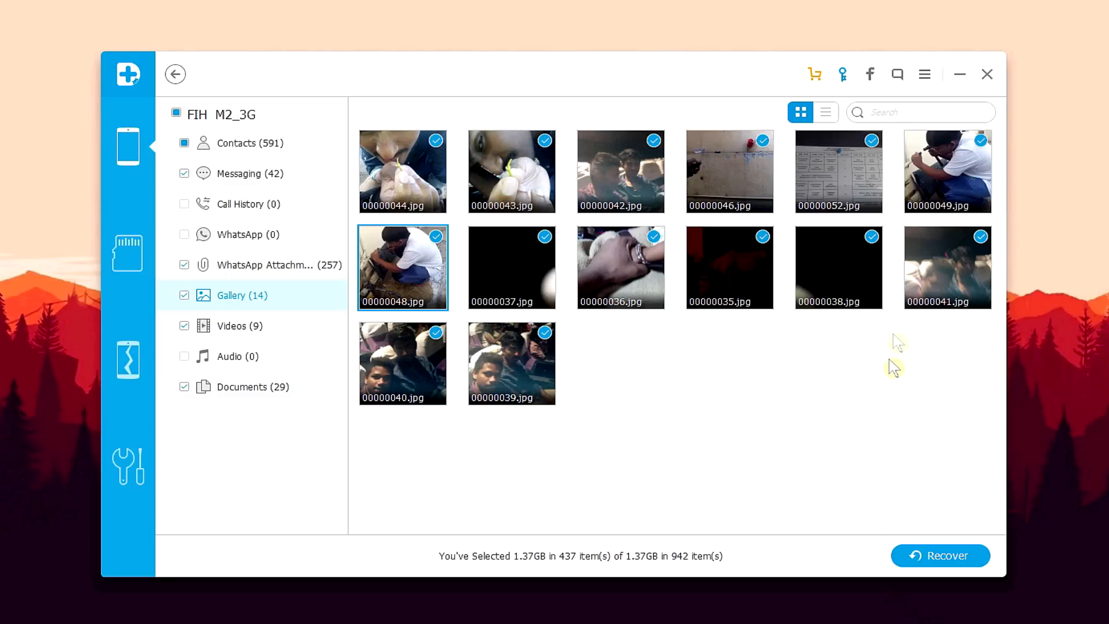
left_click(402, 170)
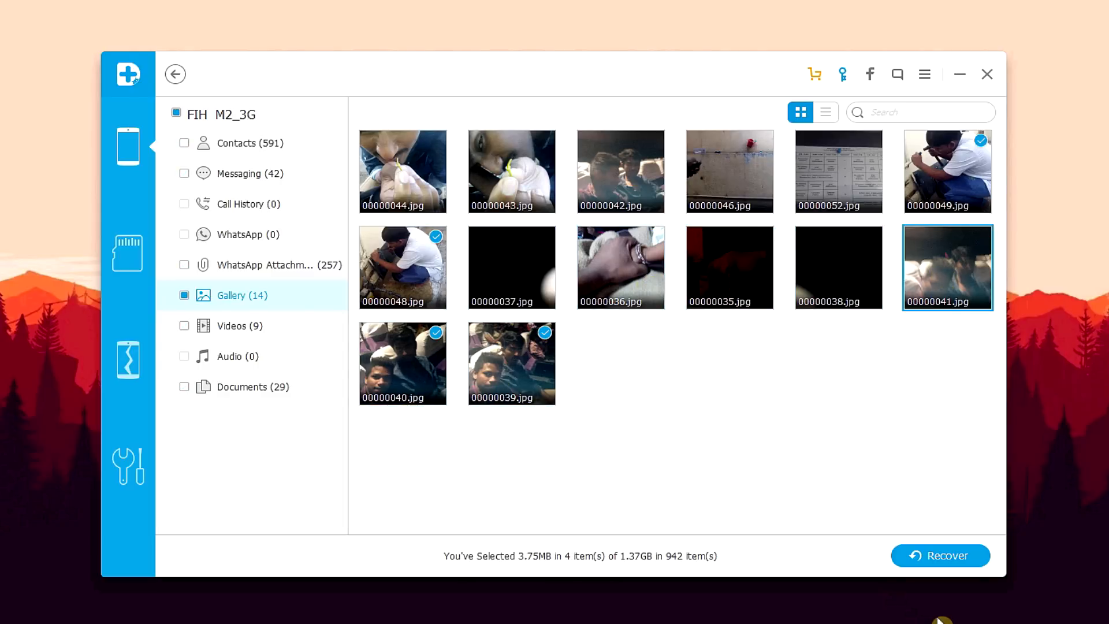
- Recover the four selected photos to the Desktop as the save location
left_click(940, 555)
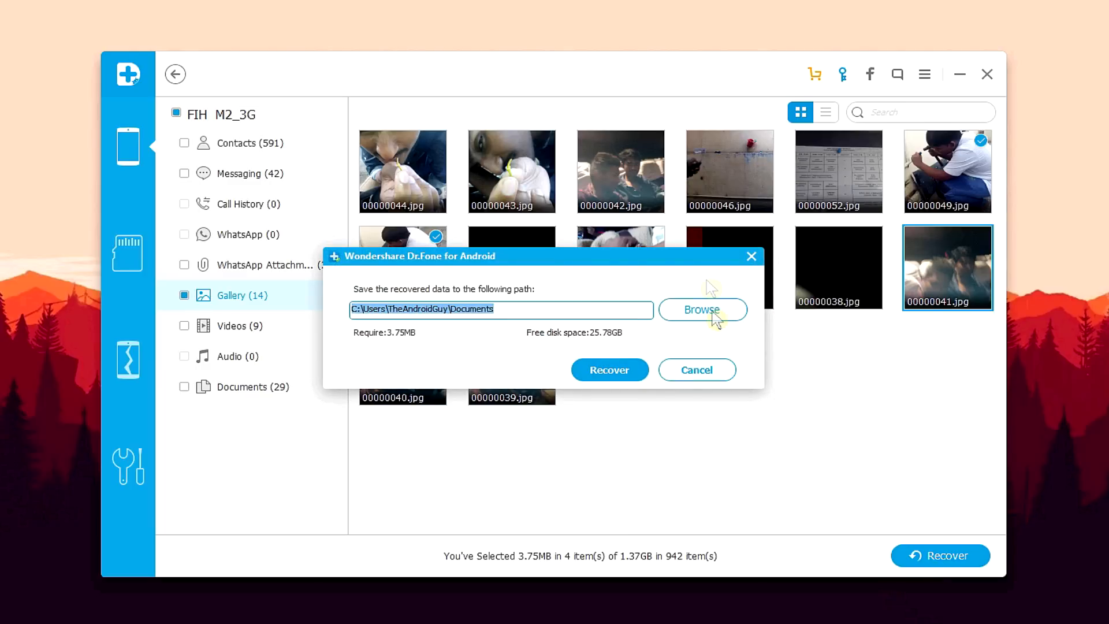
left_click(702, 309)
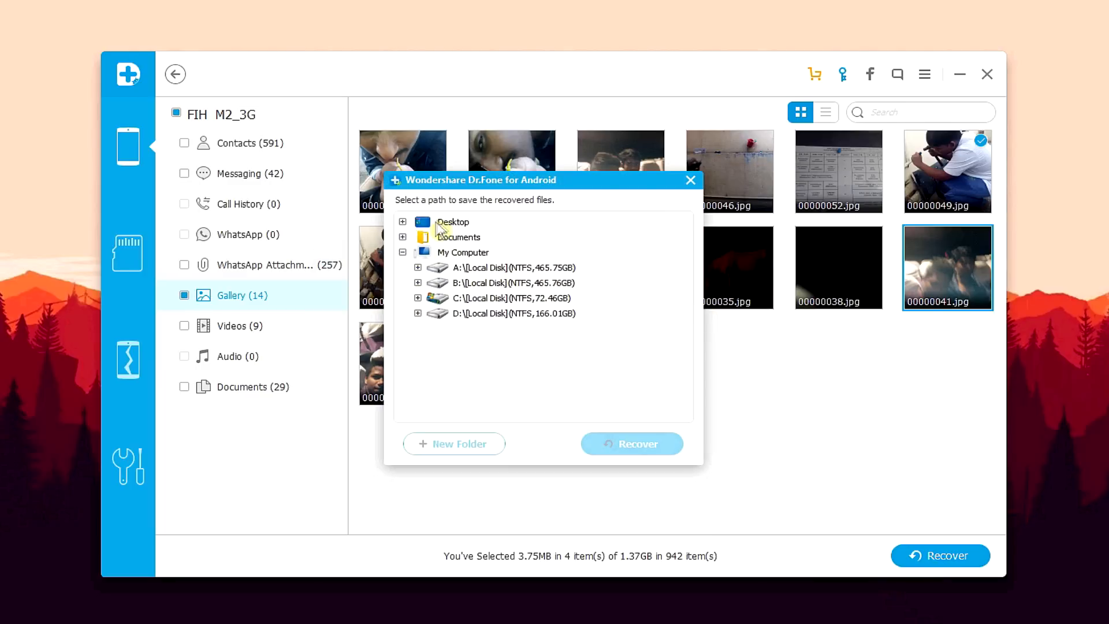
left_click(630, 444)
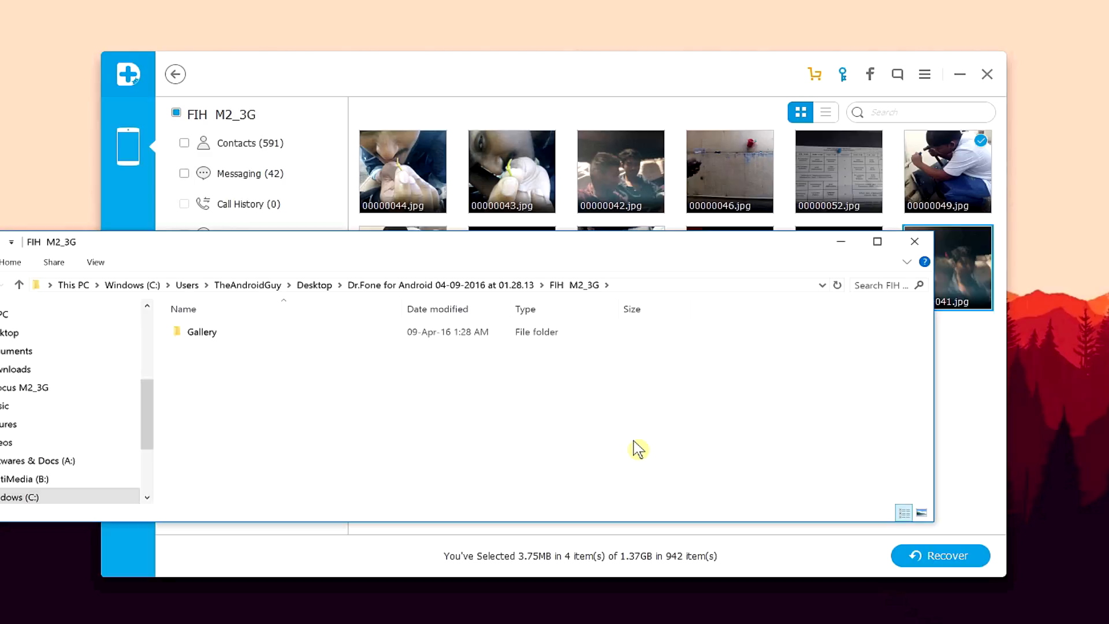
- Go into Gallery > JPG of the recovery folder and open photo 00000049 in Photos
double_click(201, 331)
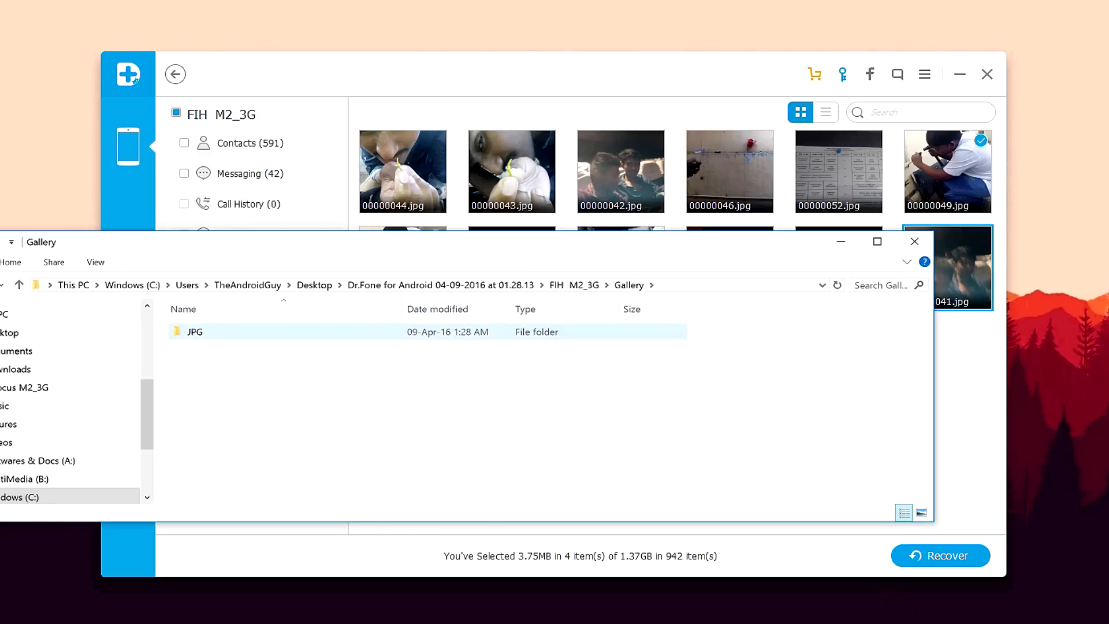
double_click(194, 332)
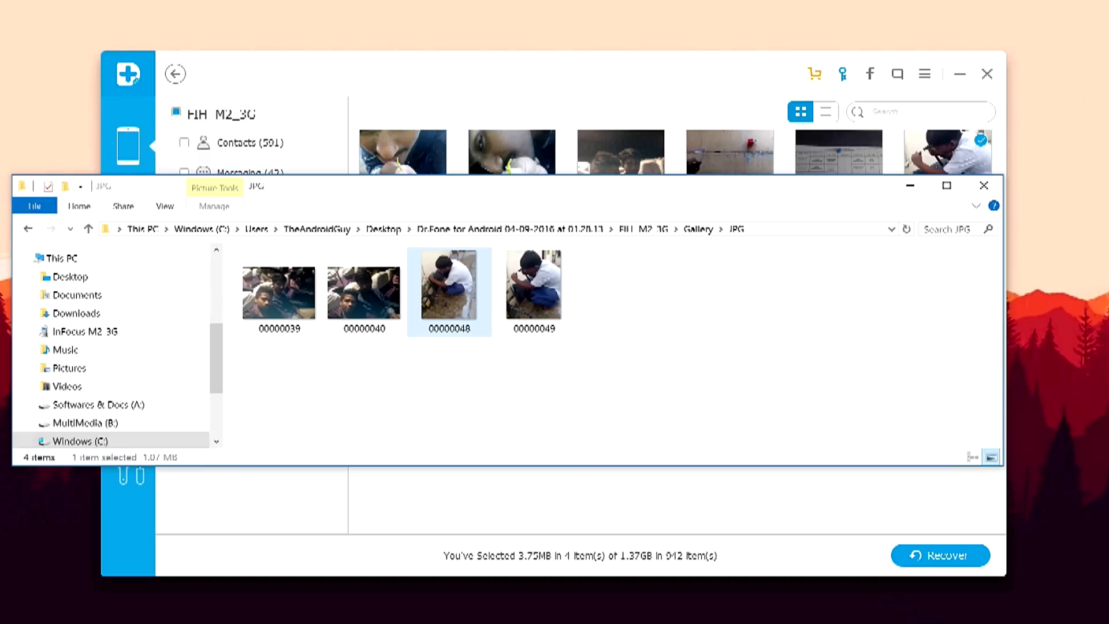
double_click(448, 285)
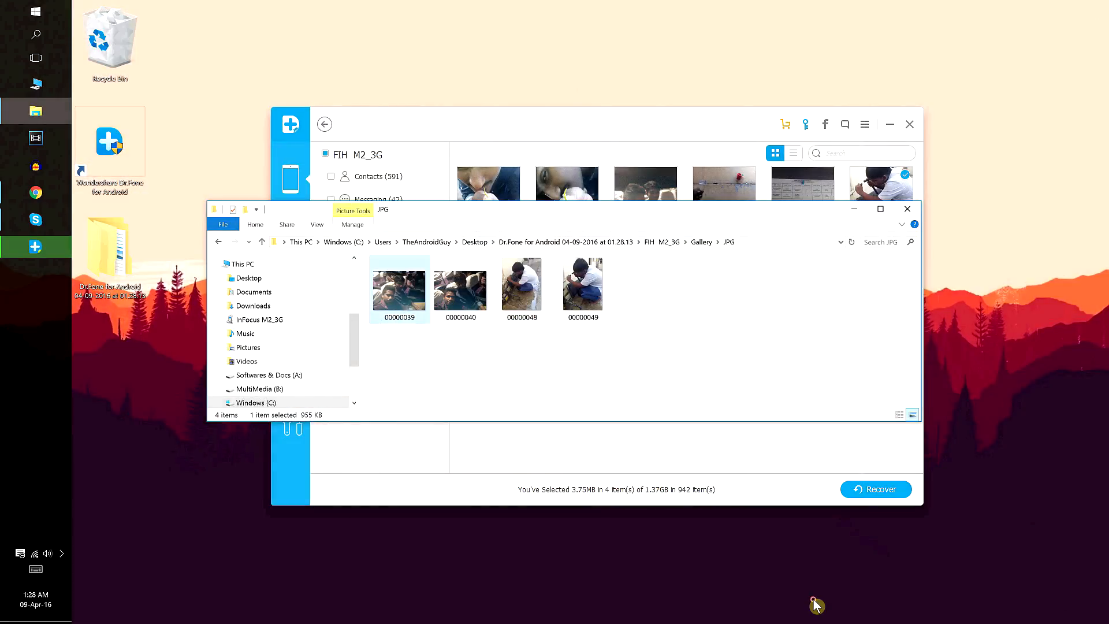
- Select photo 00000048 and view its file properties from the context menu
left_click(582, 289)
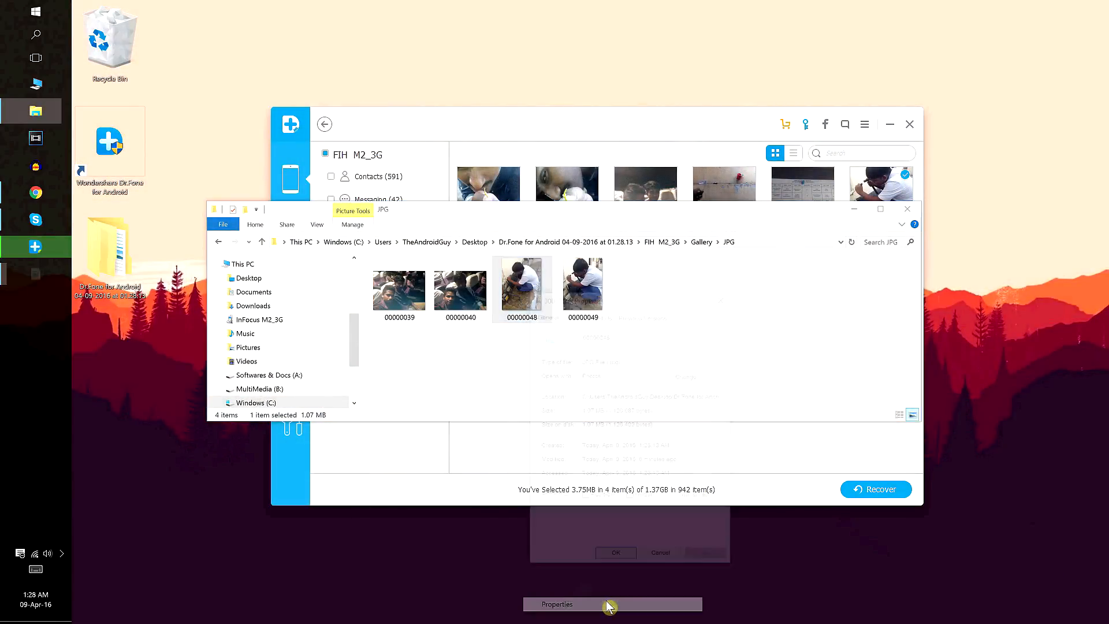
left_click(557, 603)
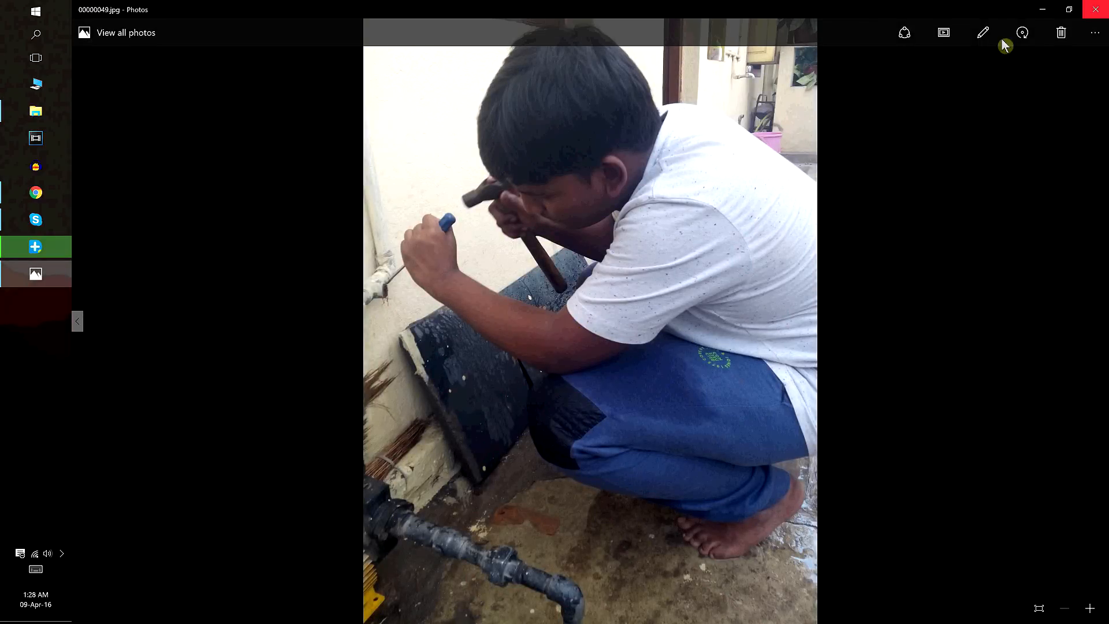
- Step back to the previous recovered photo (00000048), then close the Photos viewer
left_click(77, 320)
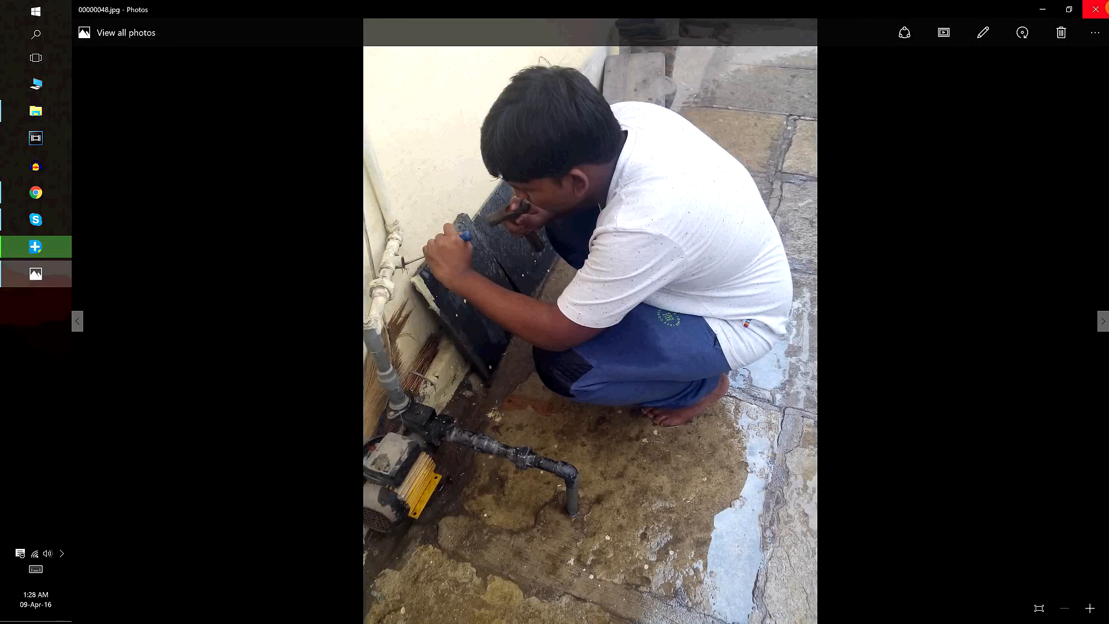
mouse_move(1097, 10)
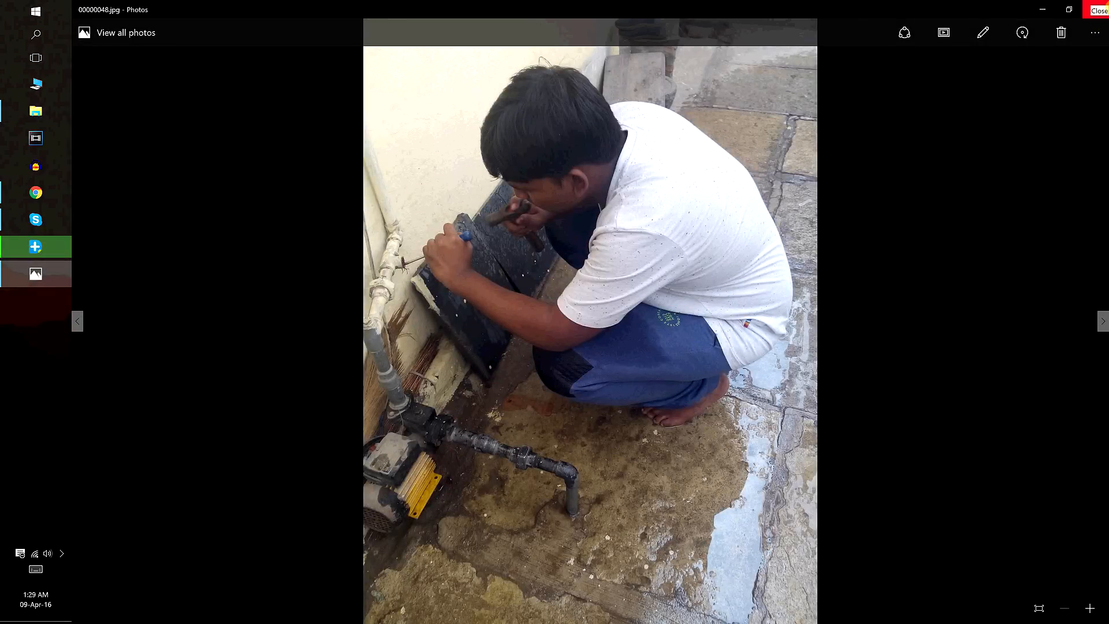
left_click(1098, 11)
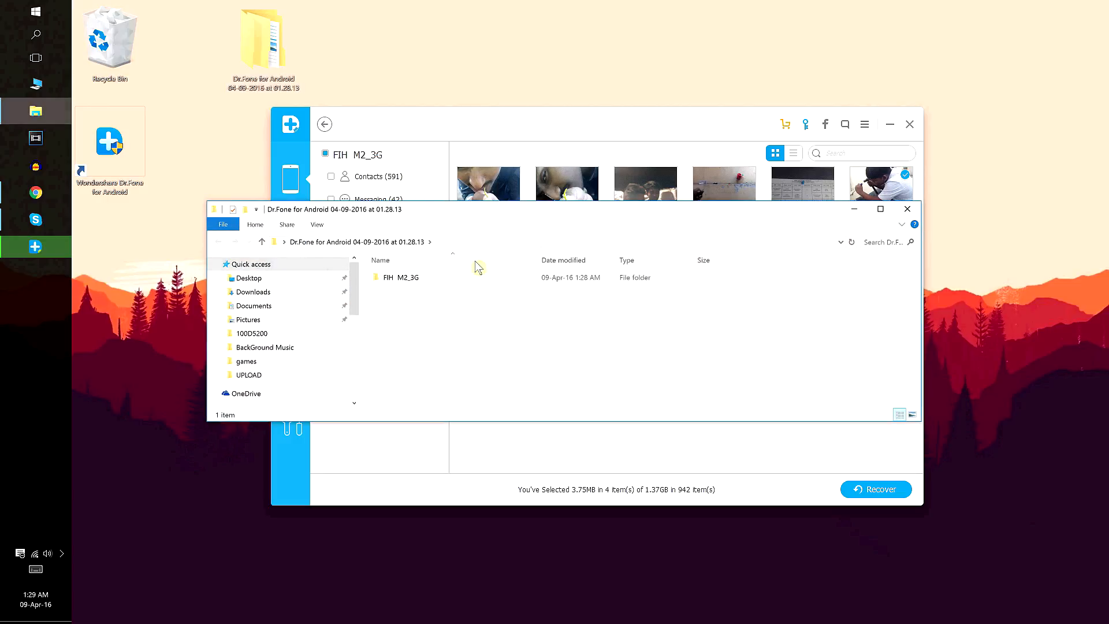
- Revisit the FIH M2_3G recovery folder's JPG photos, then close File Explorer
double_click(402, 276)
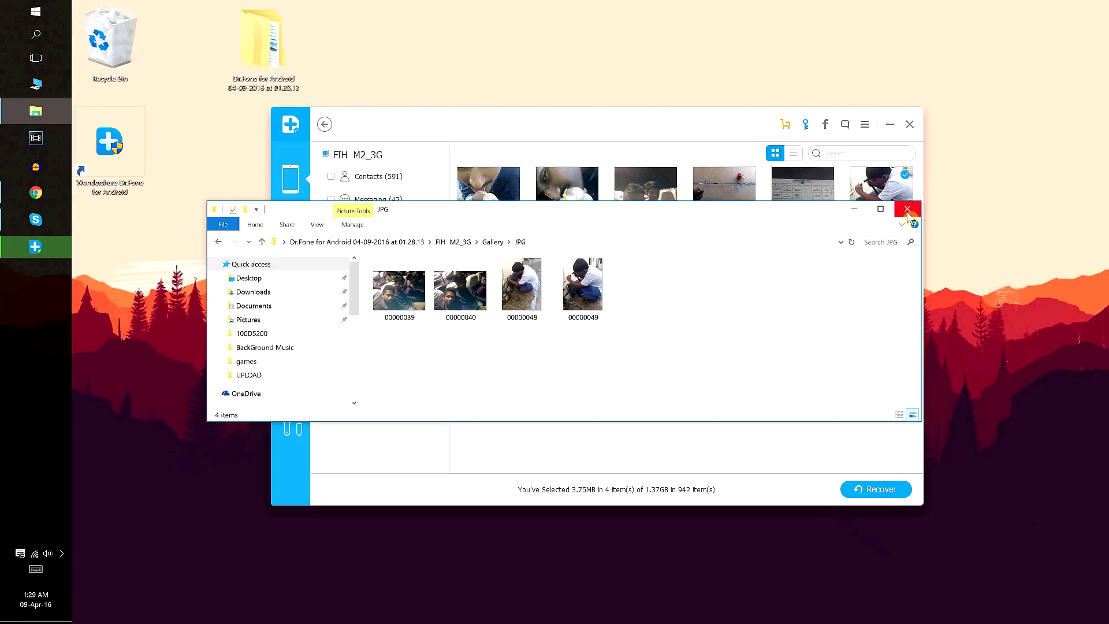
left_click(908, 209)
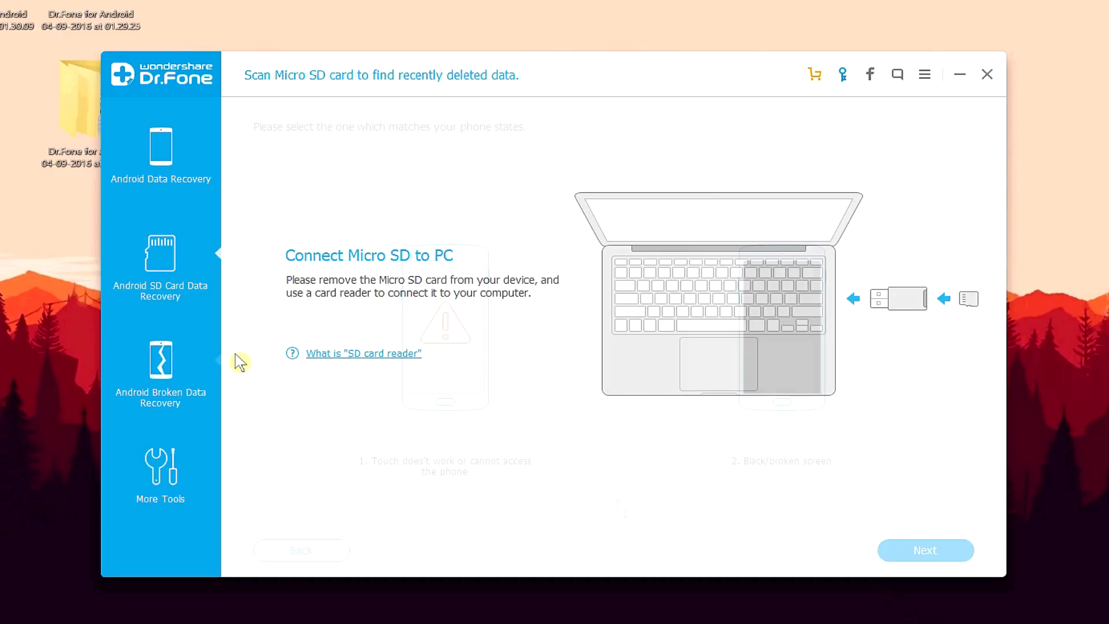
- Look over Android Broken Data Recovery, then More Tools and the Android Lock Screen Removal tool
left_click(159, 370)
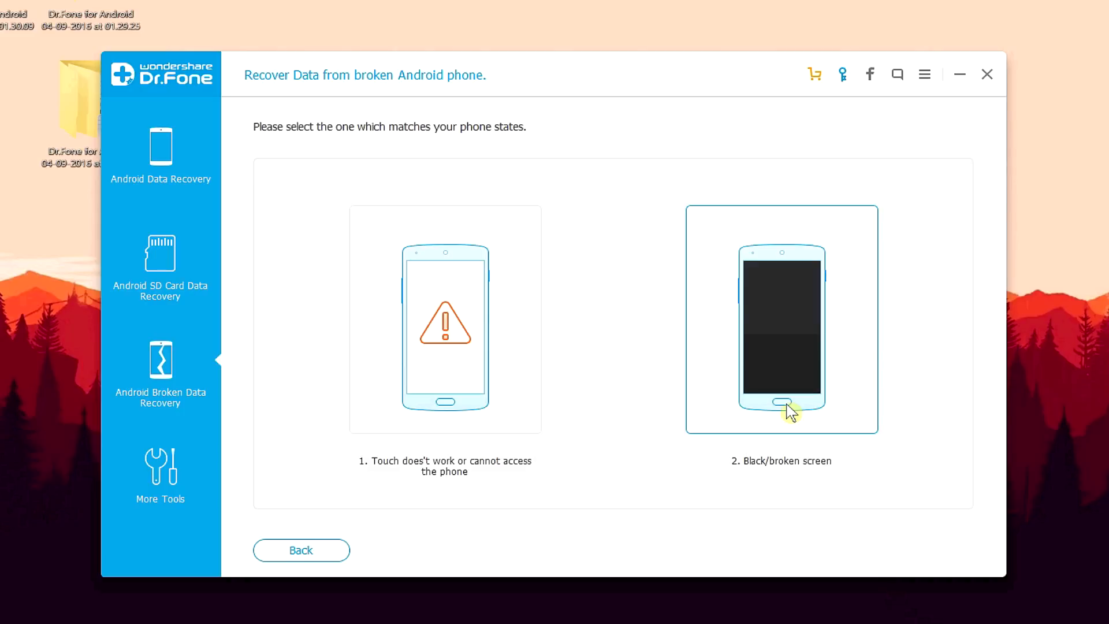
left_click(159, 473)
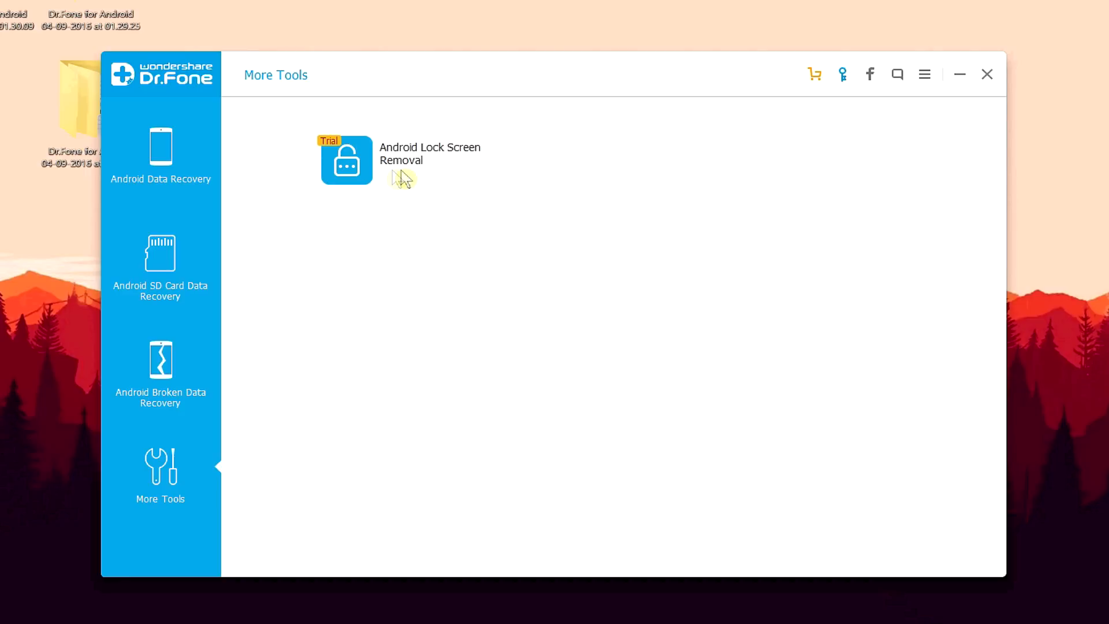
mouse_move(371, 176)
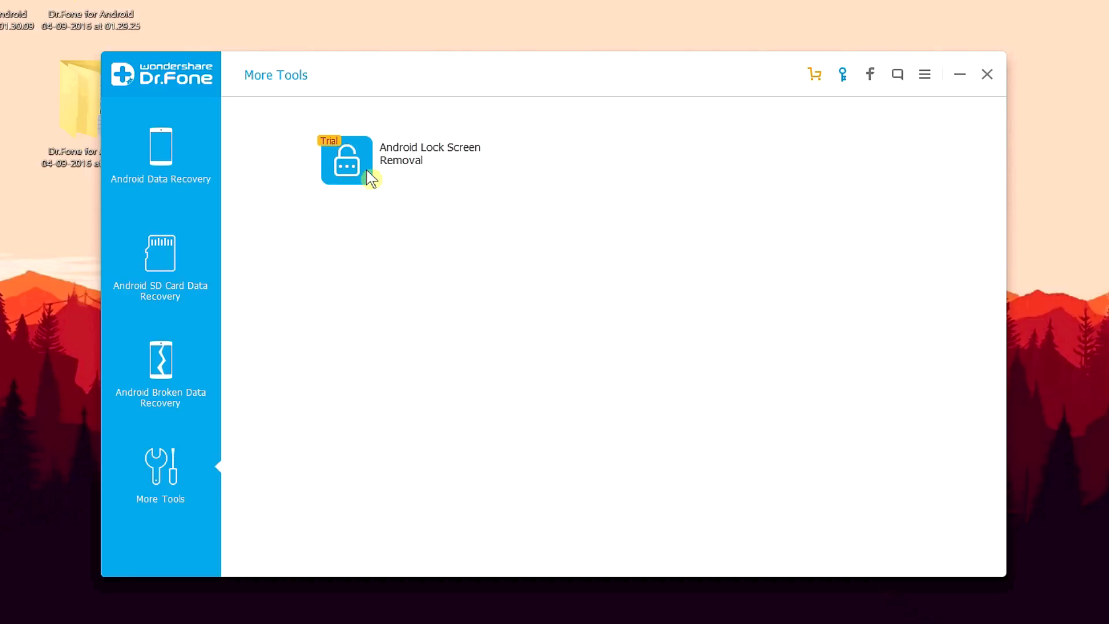
left_click(345, 159)
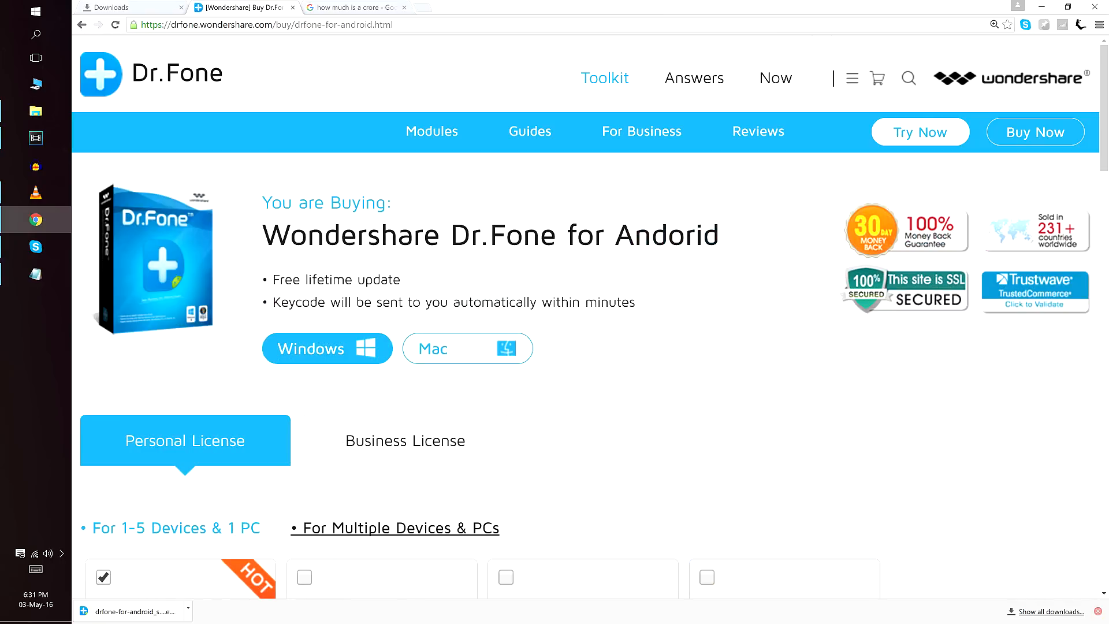
scroll("down", 3)
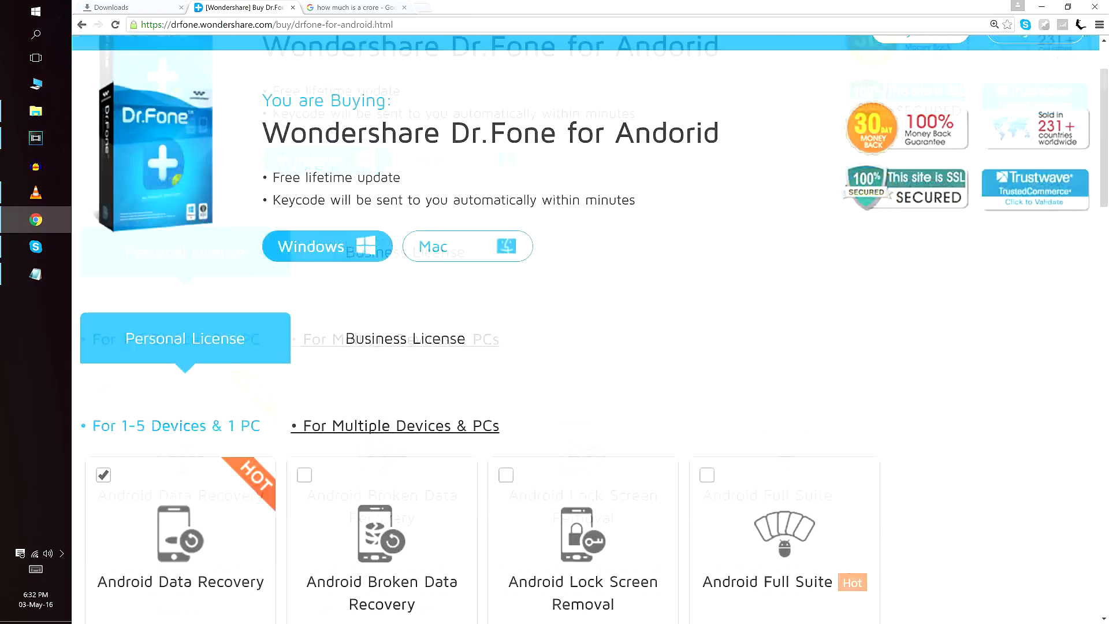
scroll("down", 3)
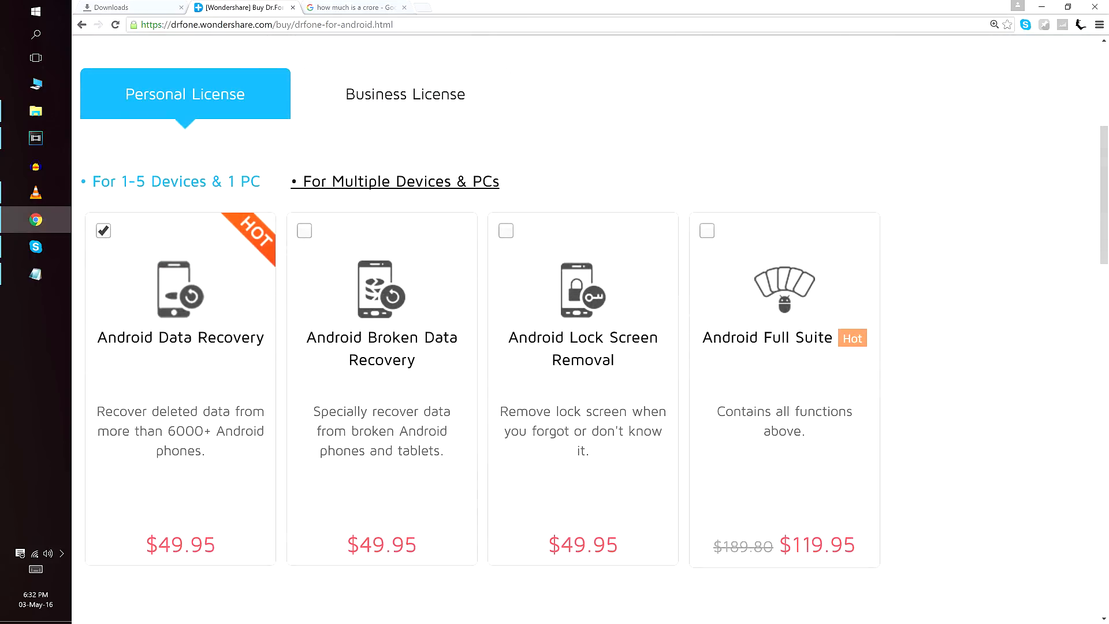
scroll("down", 3)
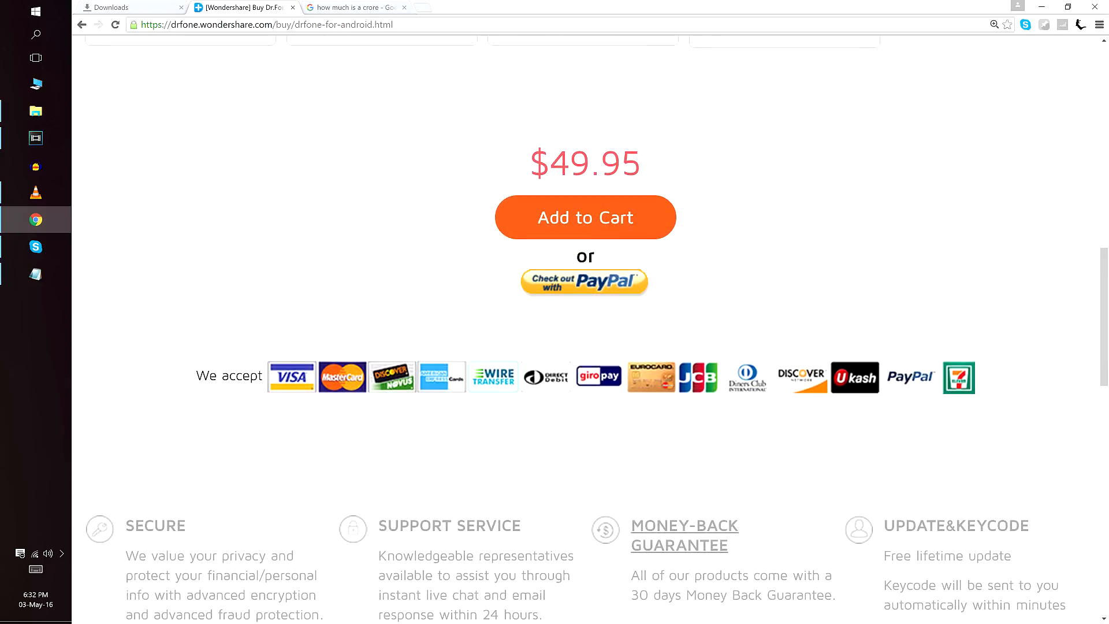
scroll("down", 3)
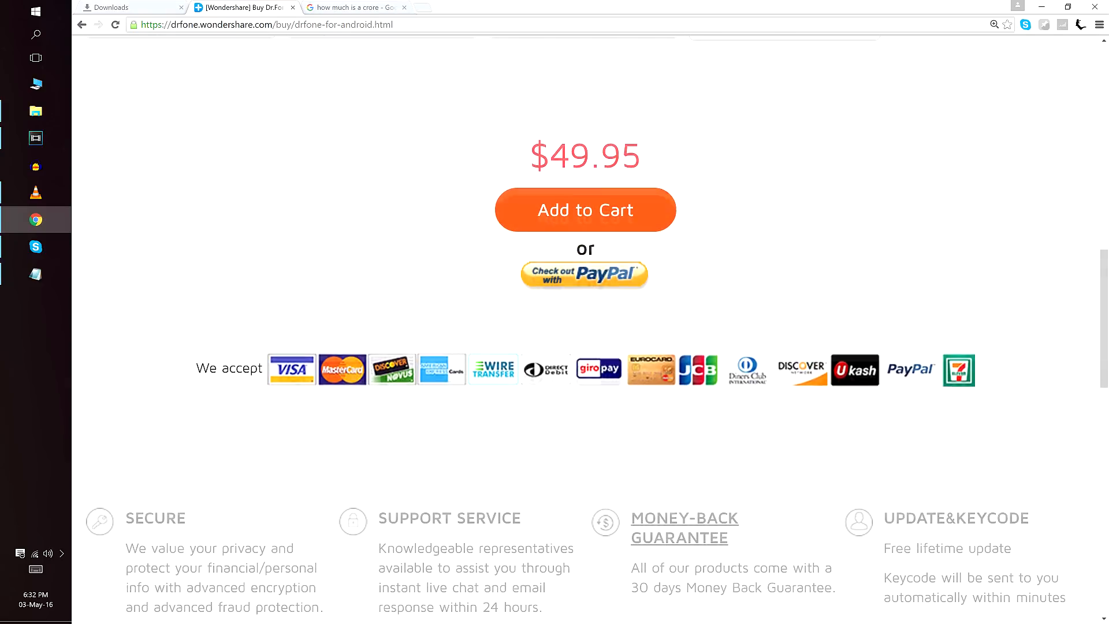
scroll("down", 3)
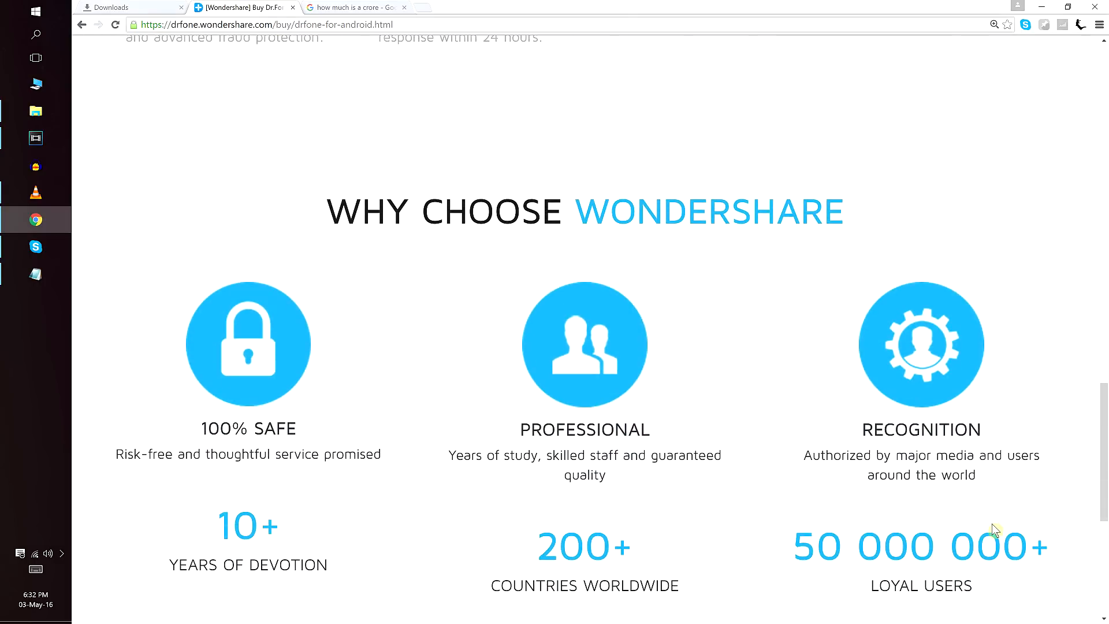